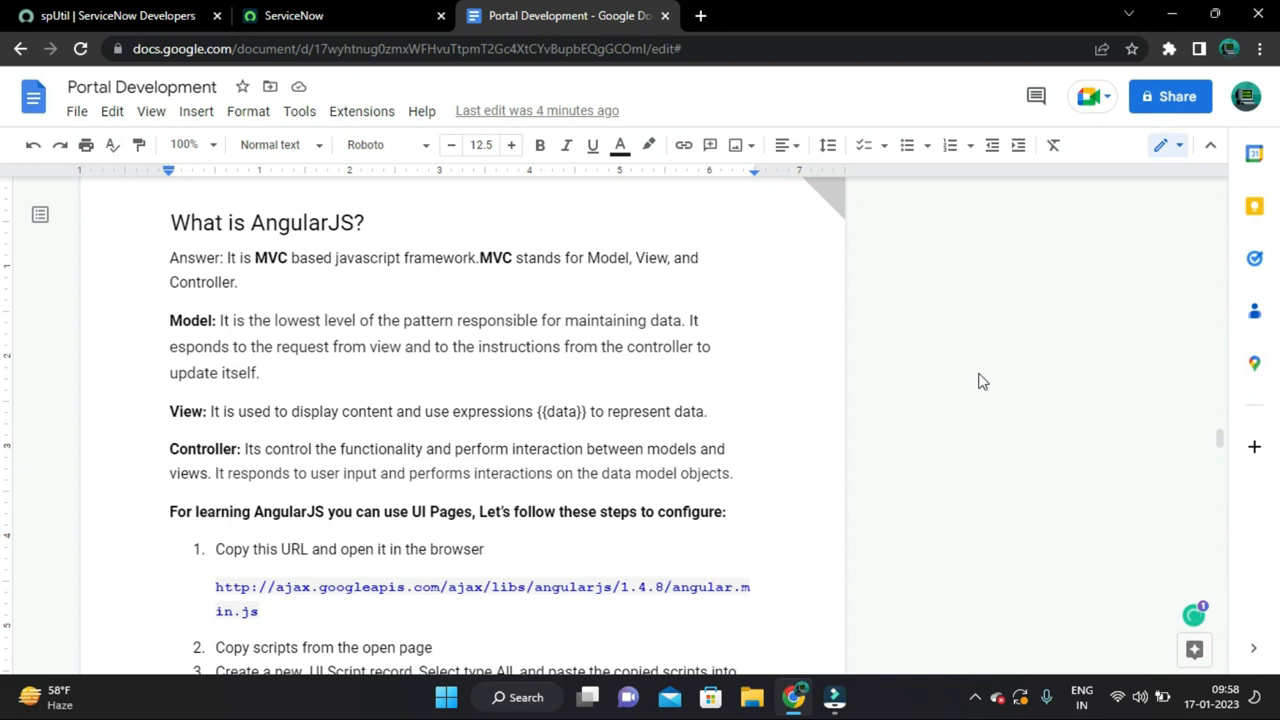
mouse_move(960, 380)
text(r)
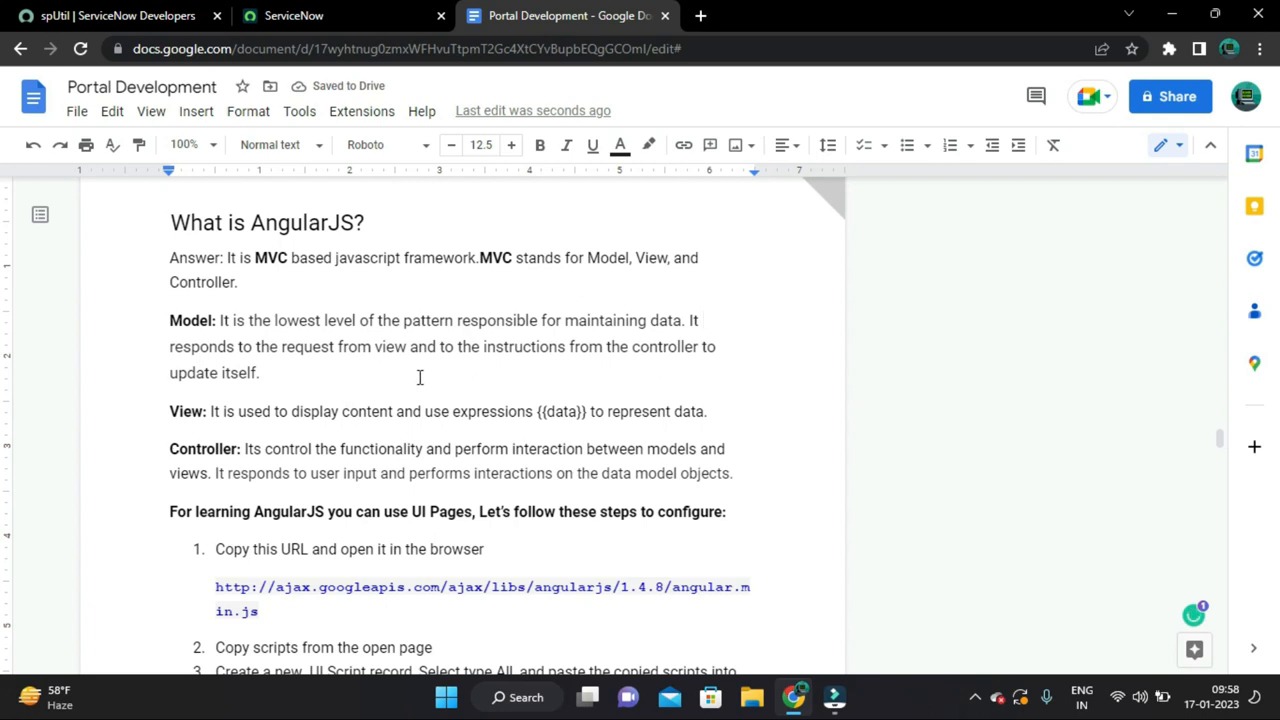
mouse_move(558, 368)
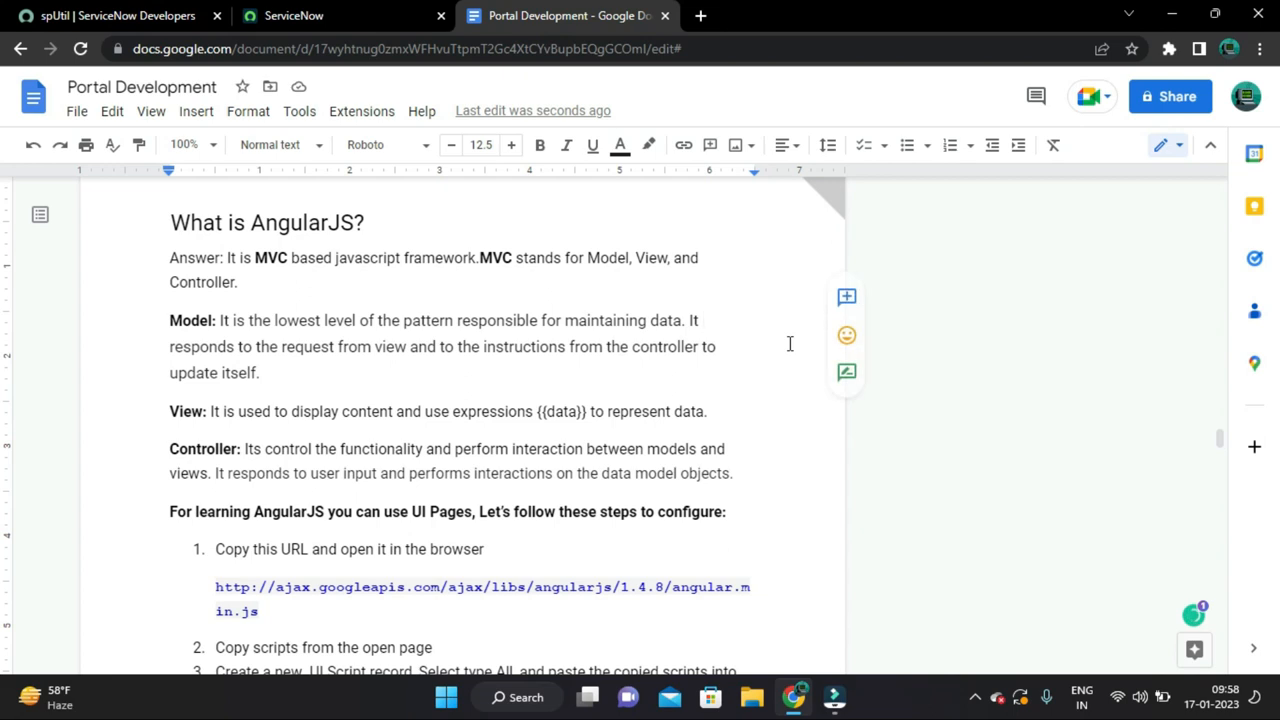
mouse_move(904, 380)
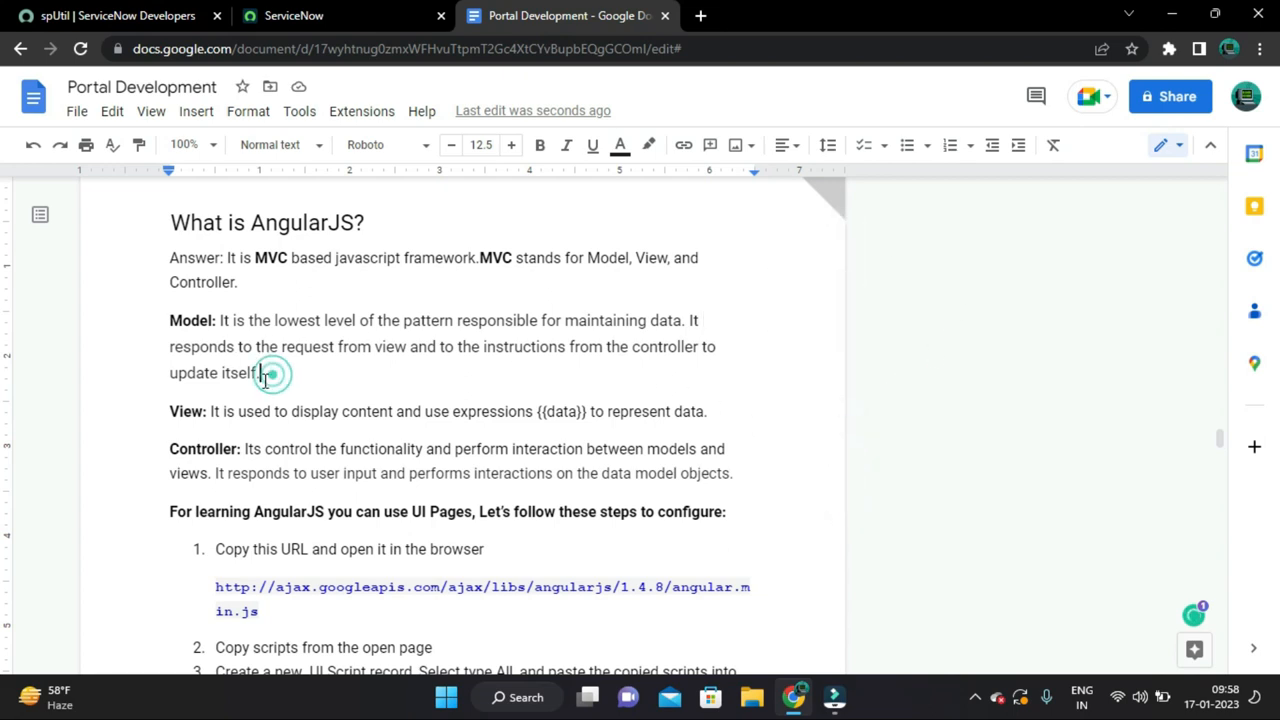
- Correct 'esponds' to 'responds' in the Model definition and review the configuration steps below
click(258, 374)
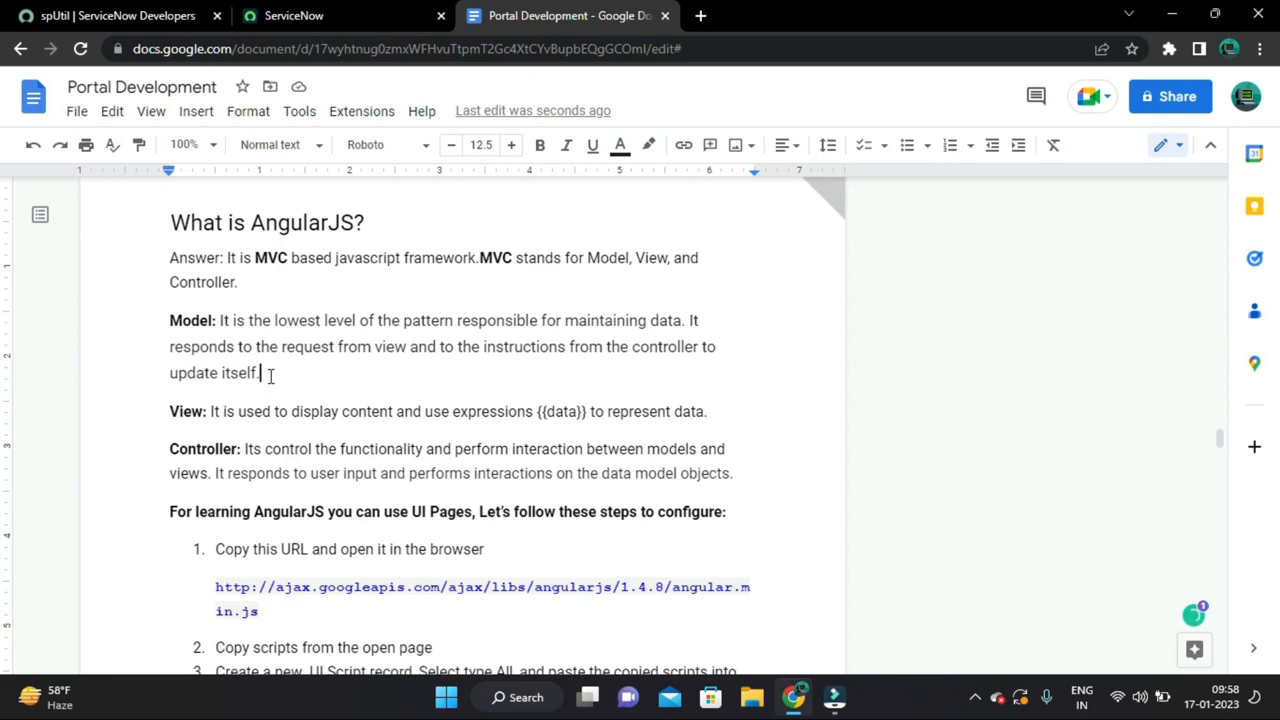
mouse_move(152, 424)
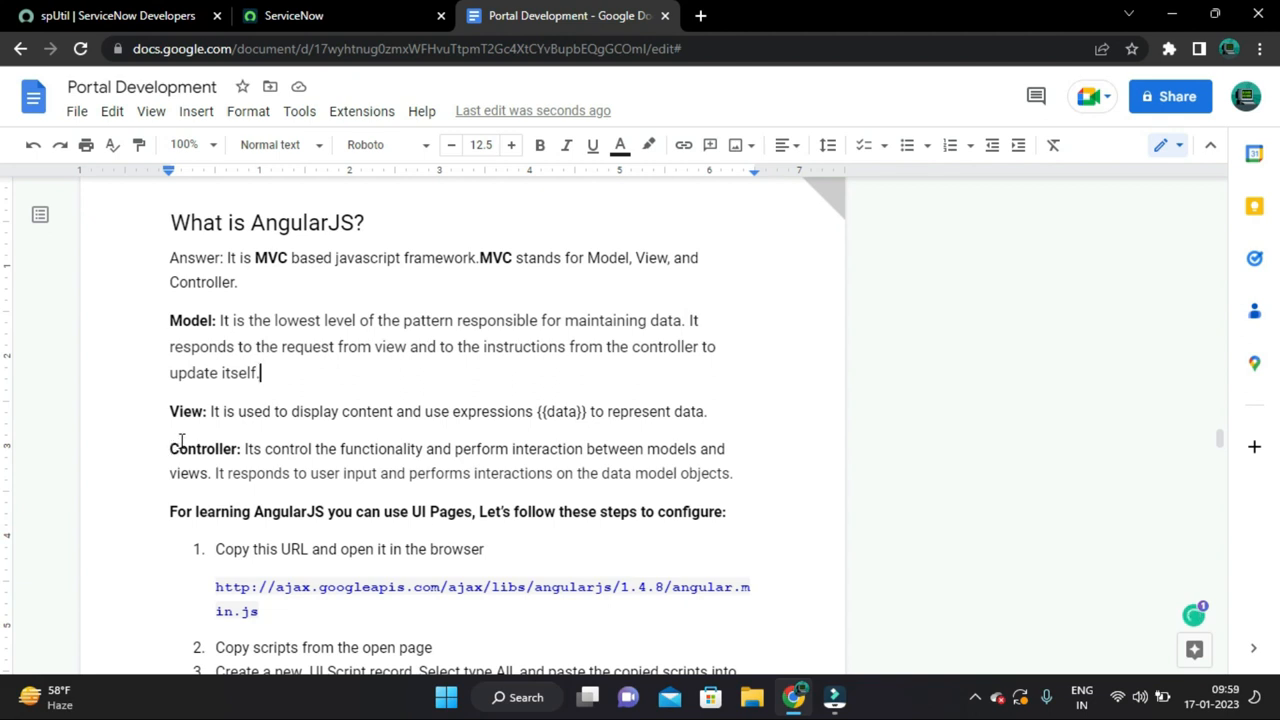
mouse_move(606, 420)
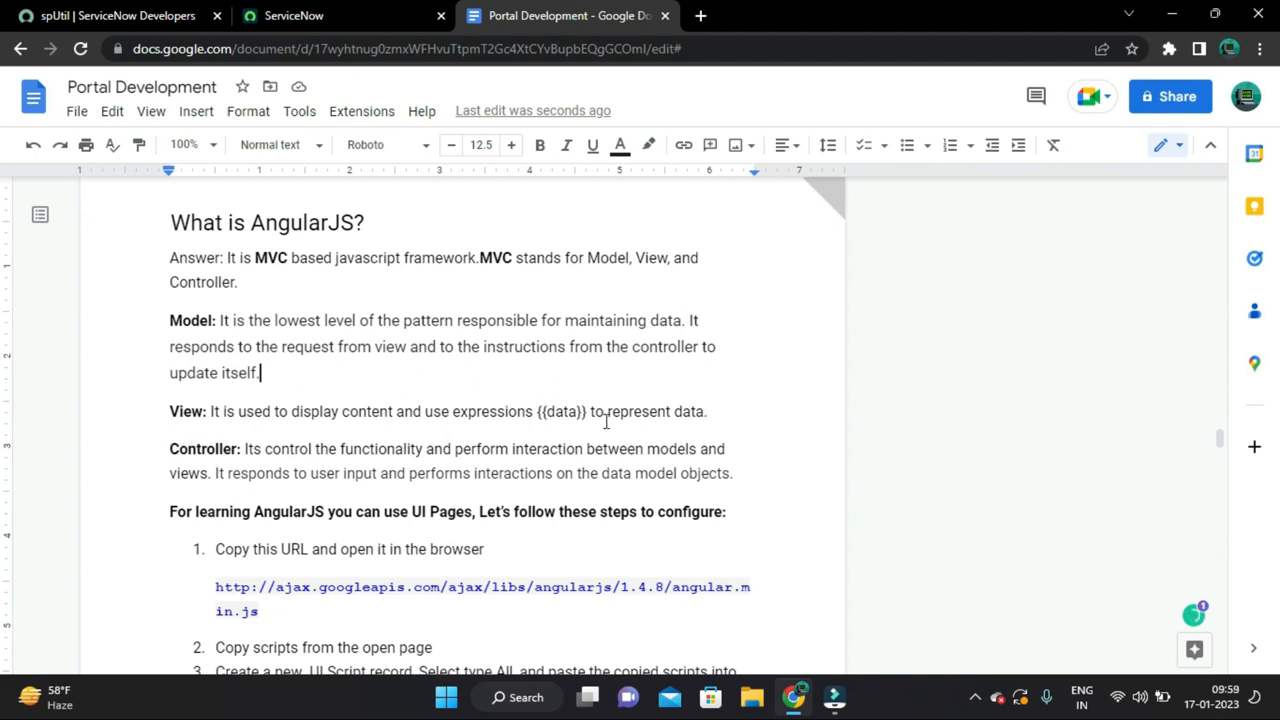
mouse_move(544, 412)
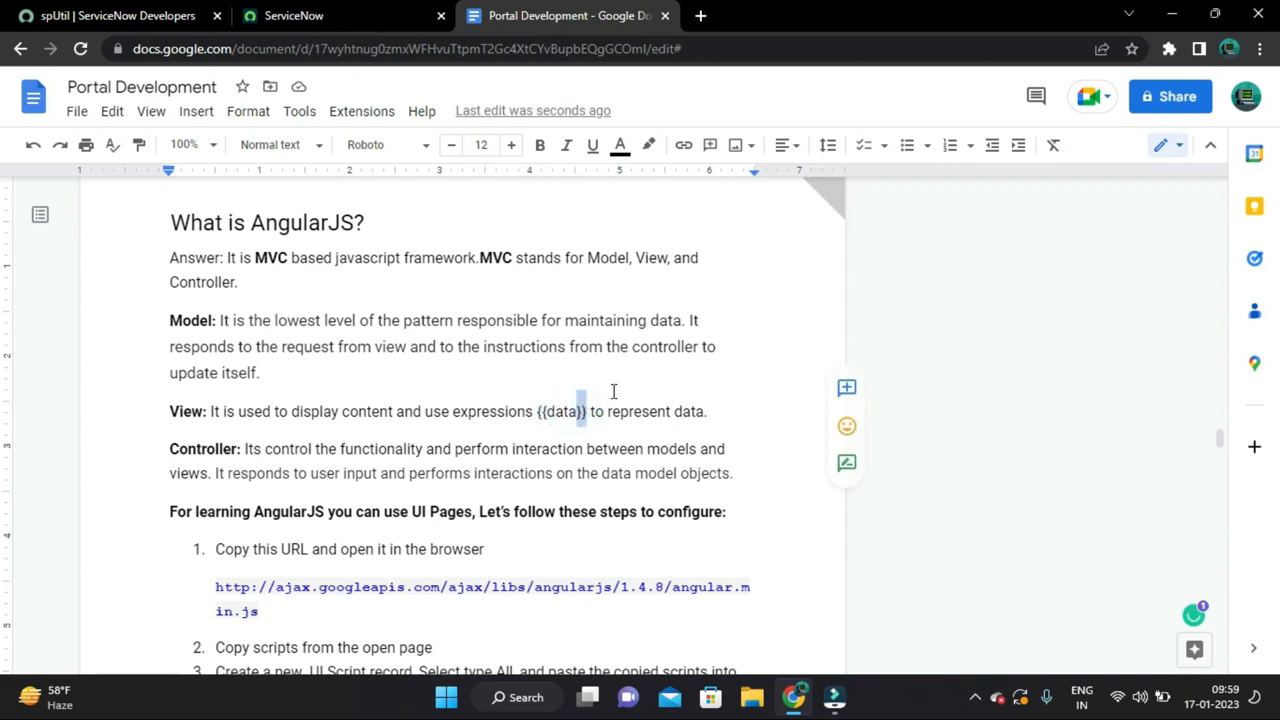
double_click(560, 412)
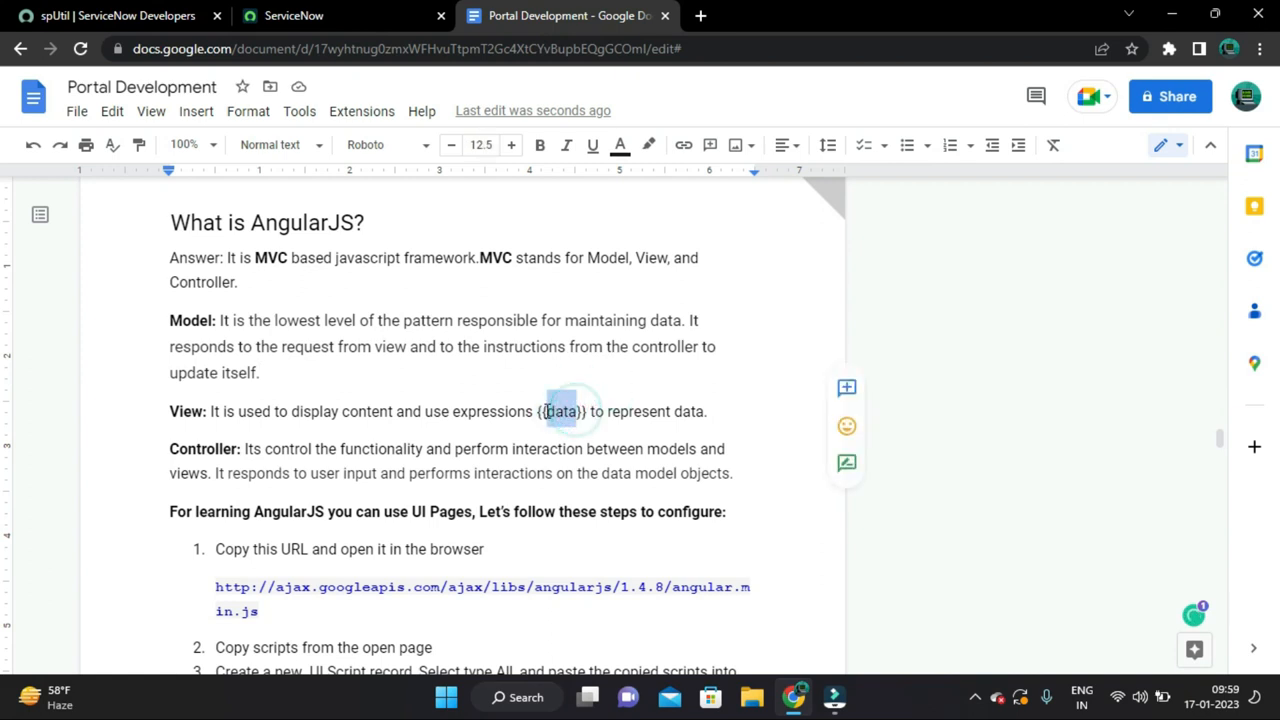
click(520, 388)
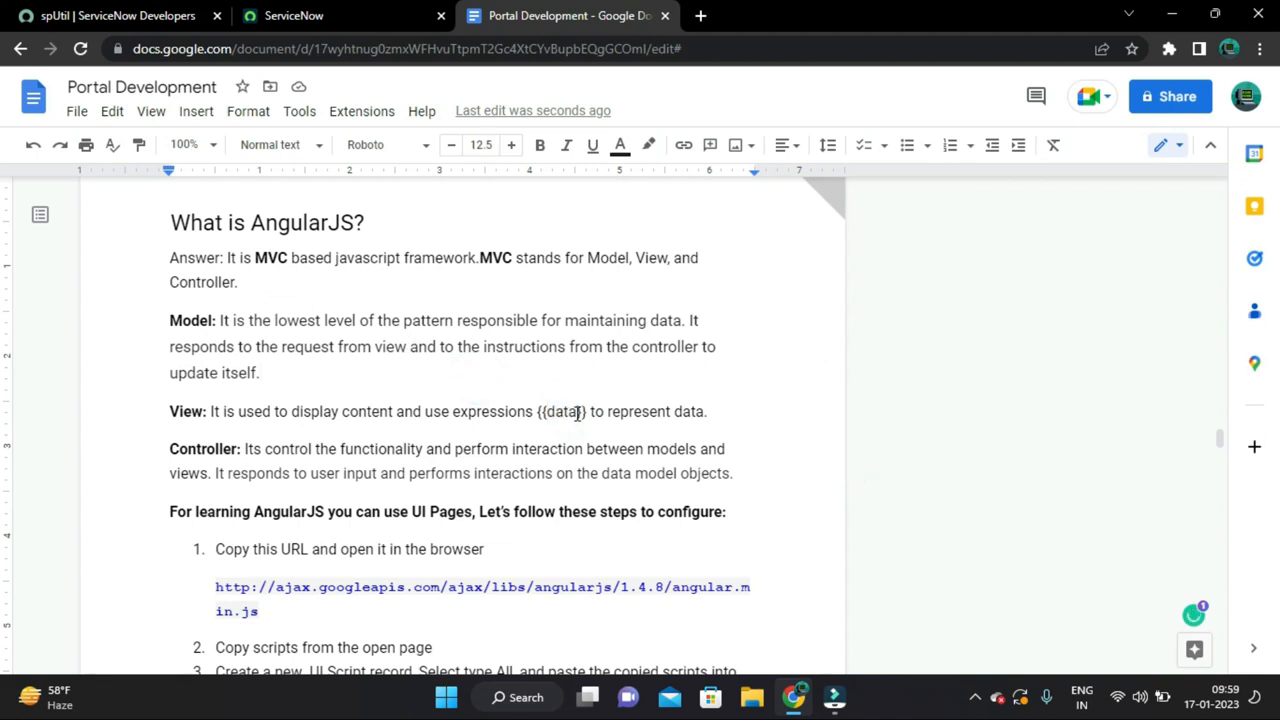
click(702, 346)
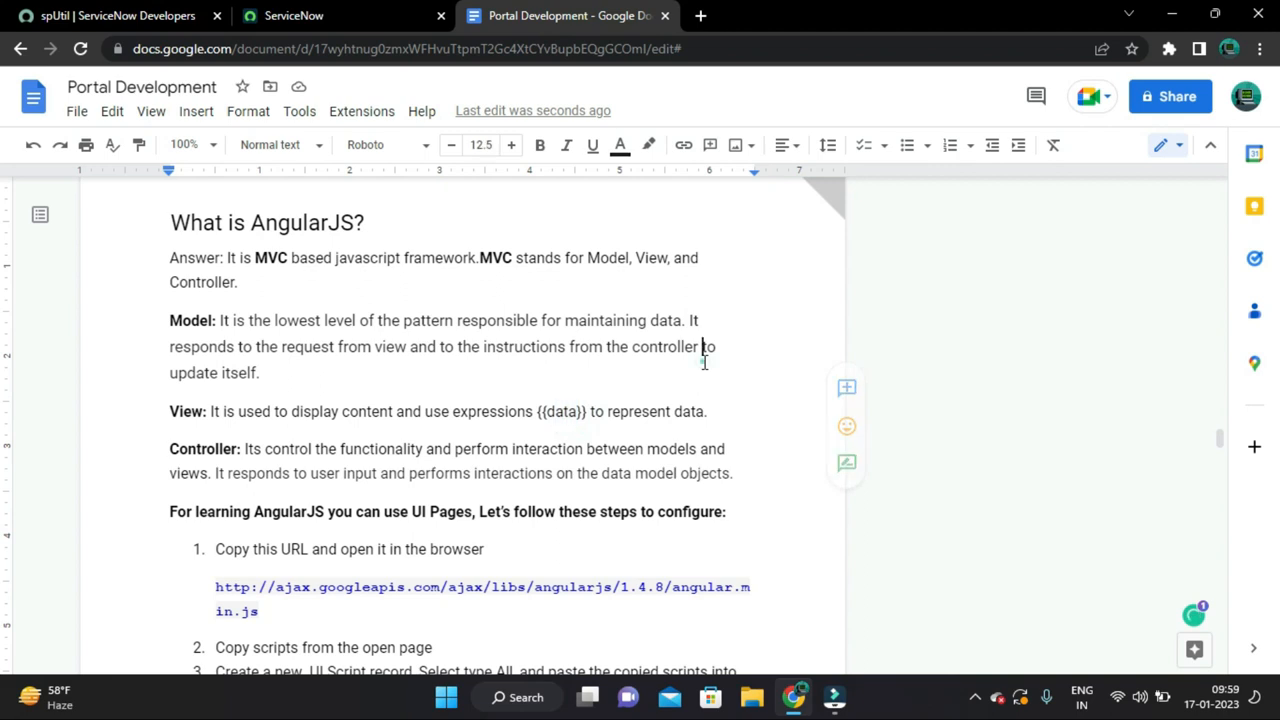
scroll(down, 3)
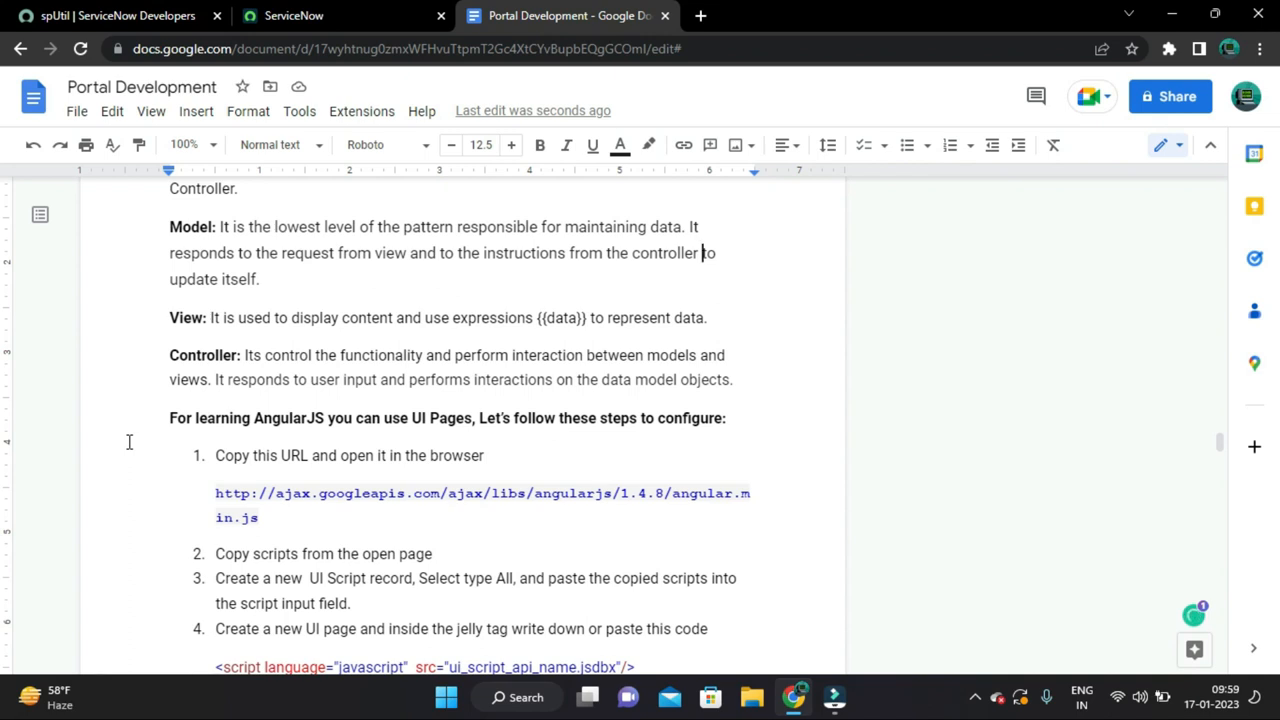
scroll(down, 3)
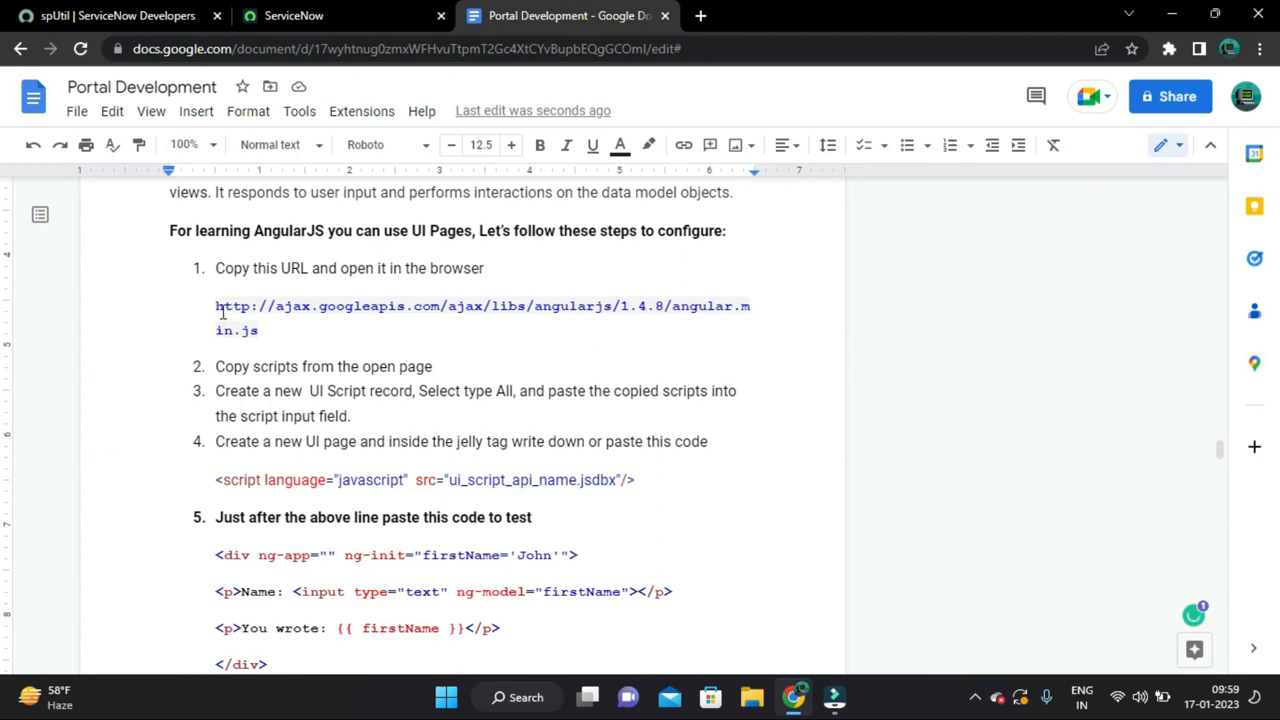
- Open the ajax.googleapis.com angular.min.js 1.4.8 URL from step 1 in a new Chrome tab
drag(216, 306, 258, 330)
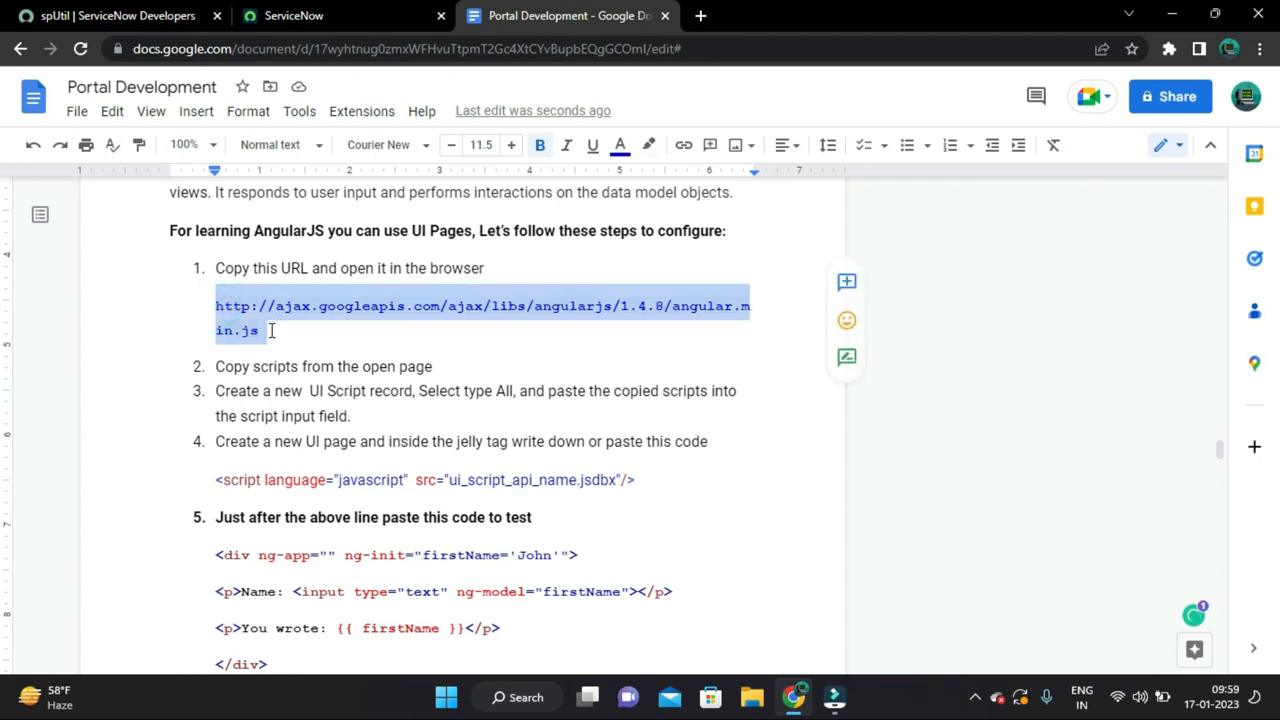
click(700, 16)
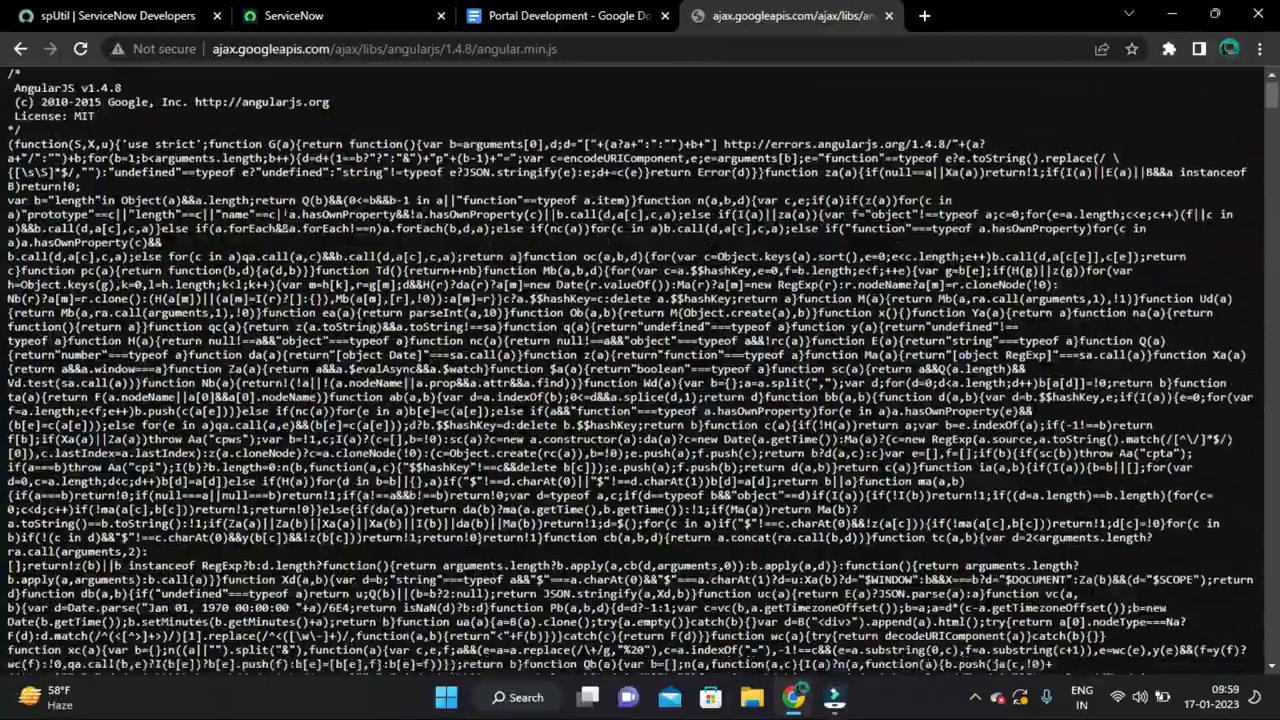
scroll(down, 3)
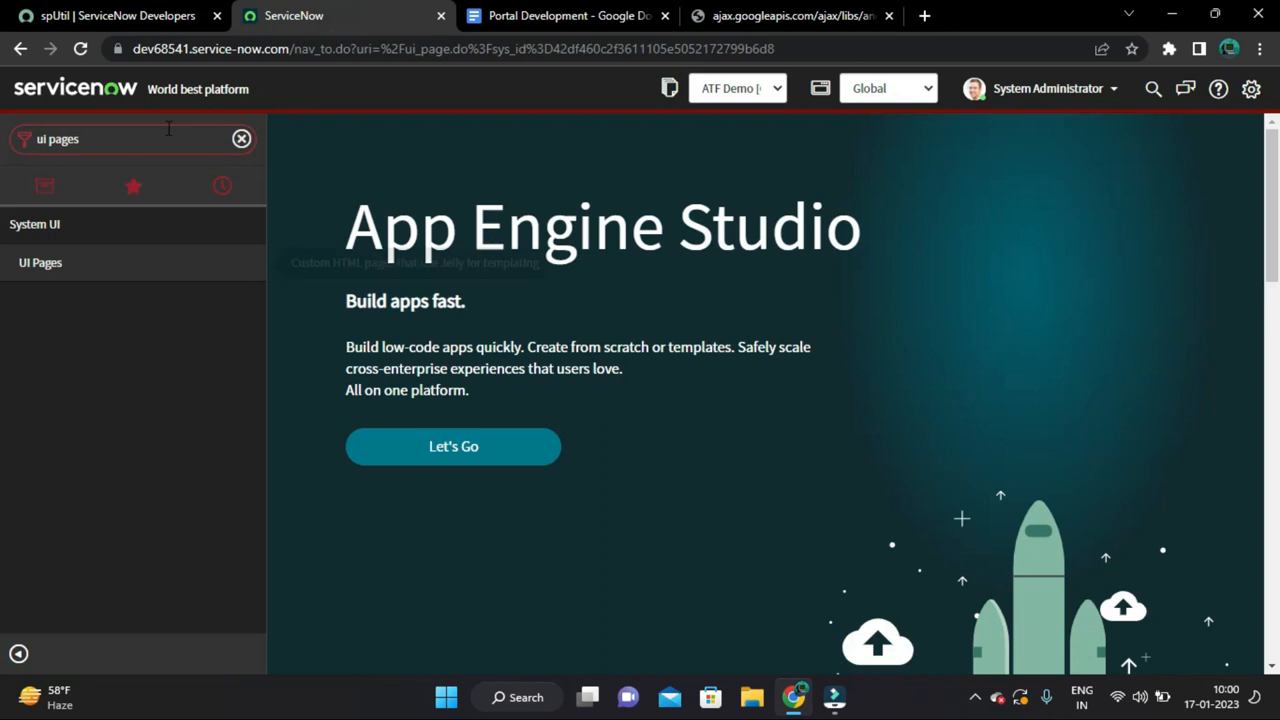
- Filter the navigator on 'ui scr' and open System UI > UI Scripts
click(240, 138)
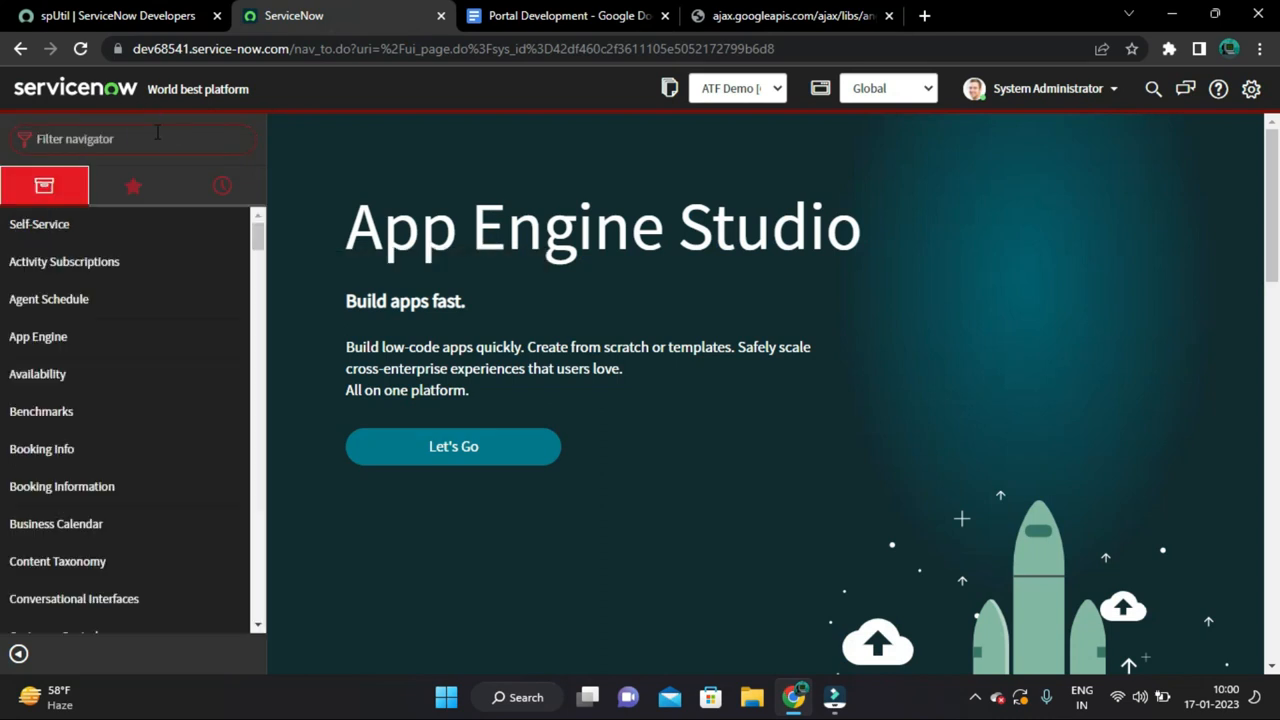
text(ui scrip)
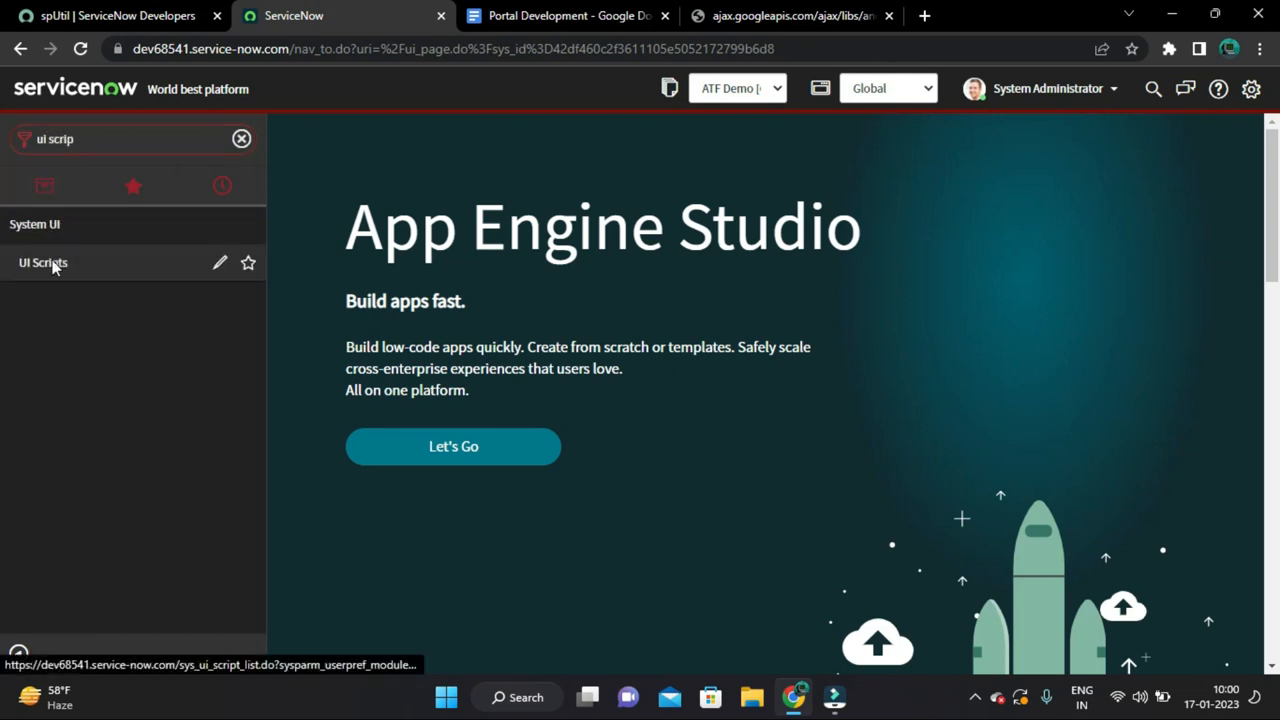
click(42, 262)
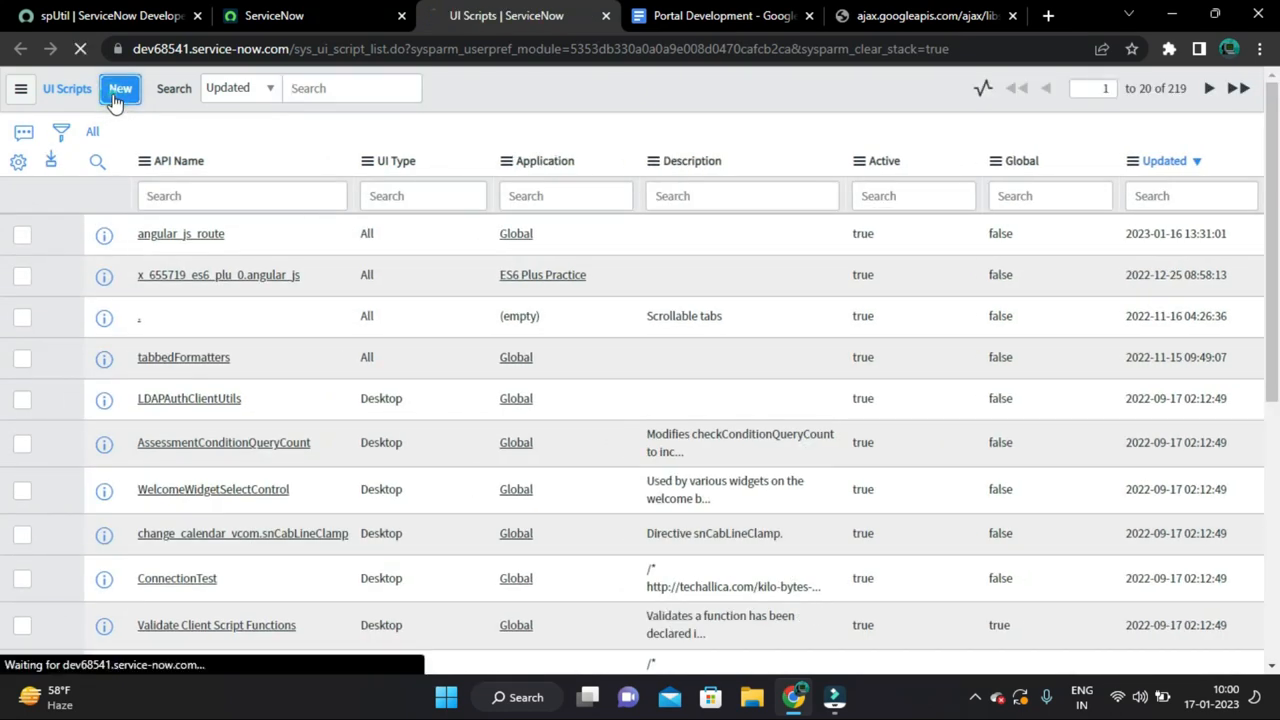
- Create UI Script angular_min_js with UI Type All holding the AngularJS 1.4.8 code and submit it
click(120, 88)
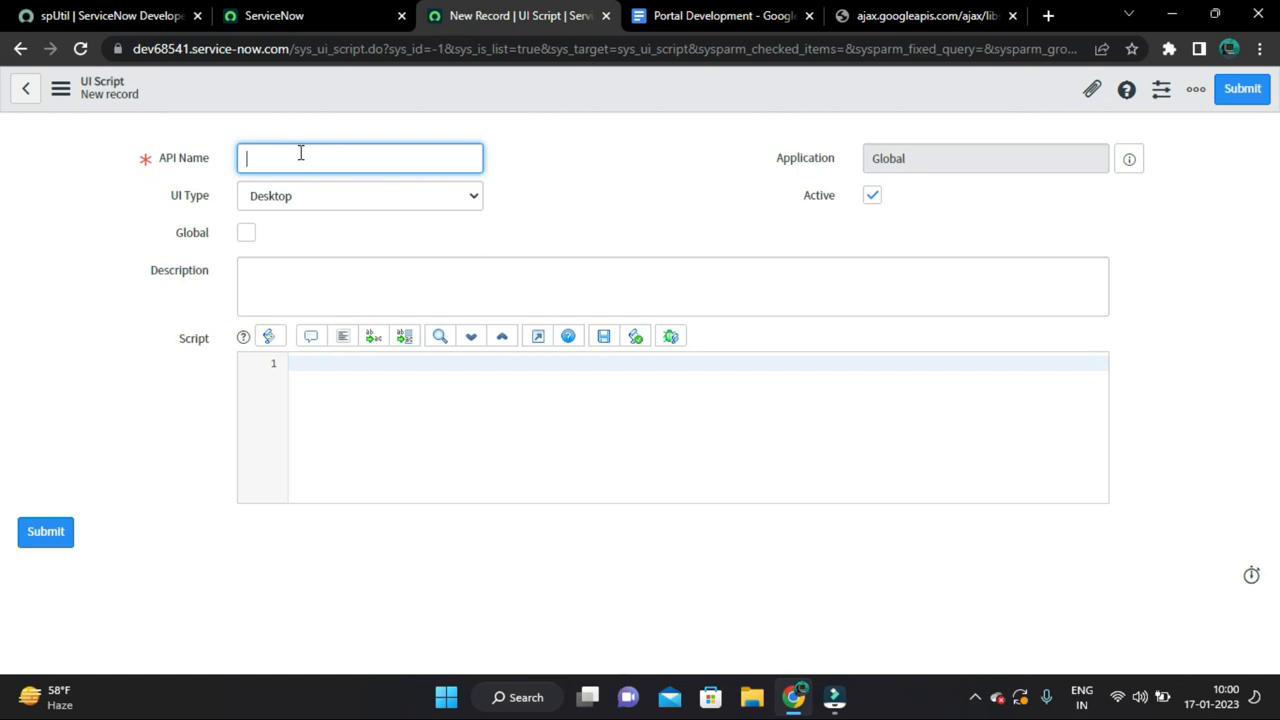
text(angular_min_js)
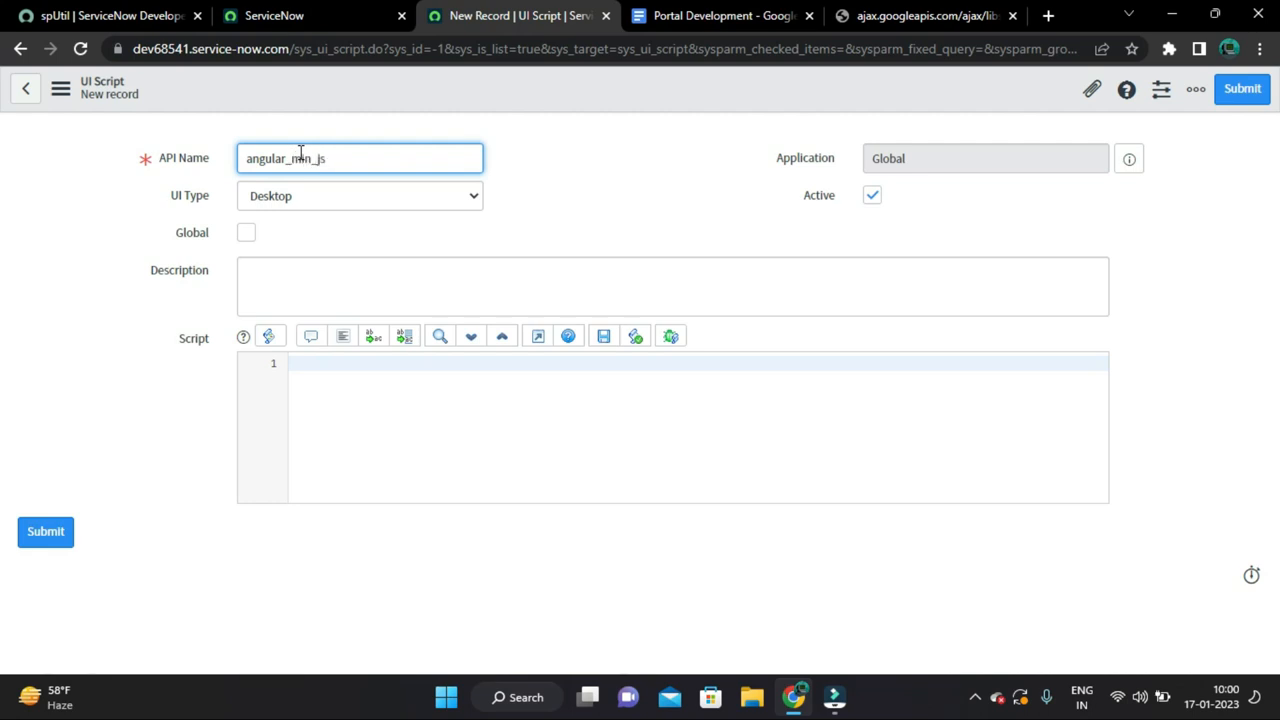
click(360, 196)
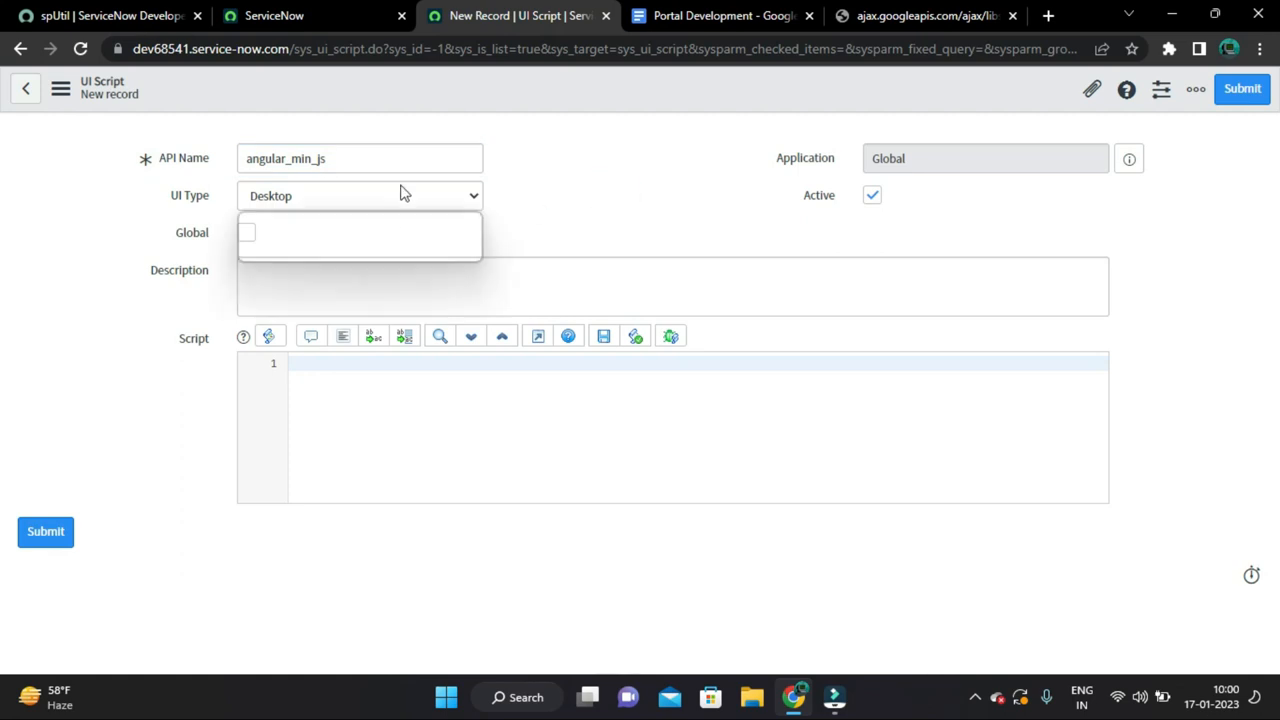
click(360, 196)
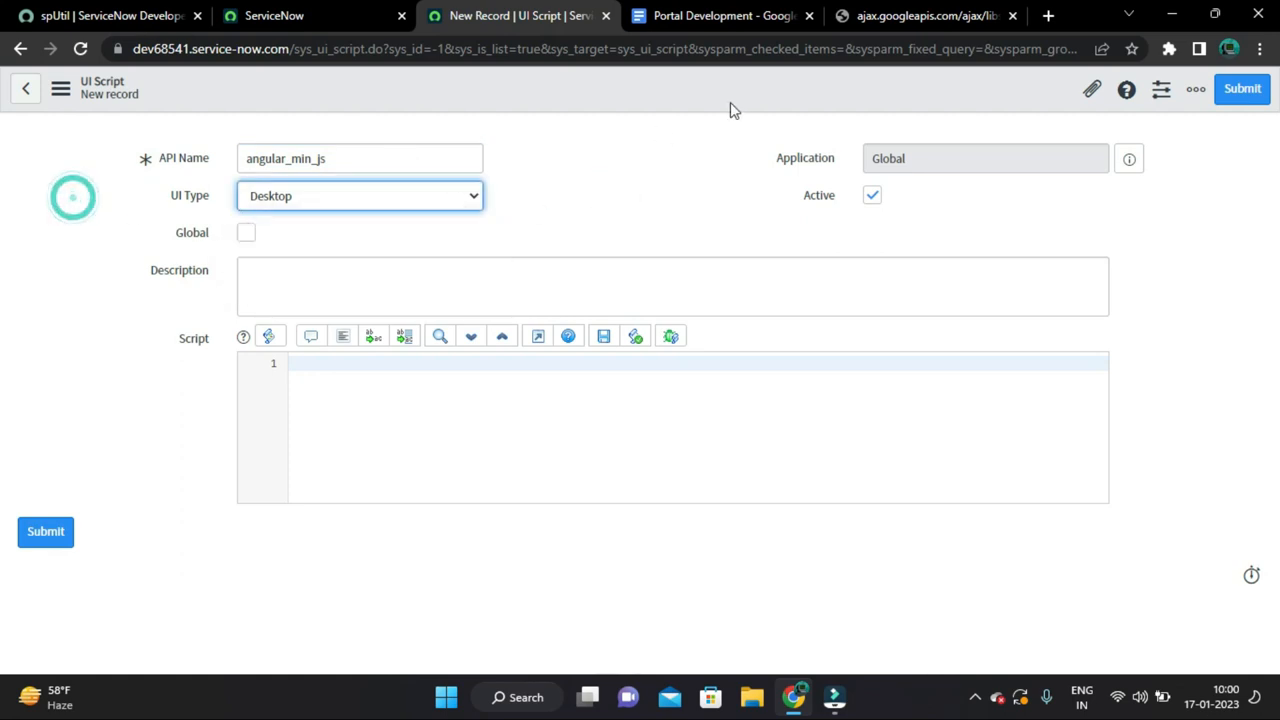
click(360, 196)
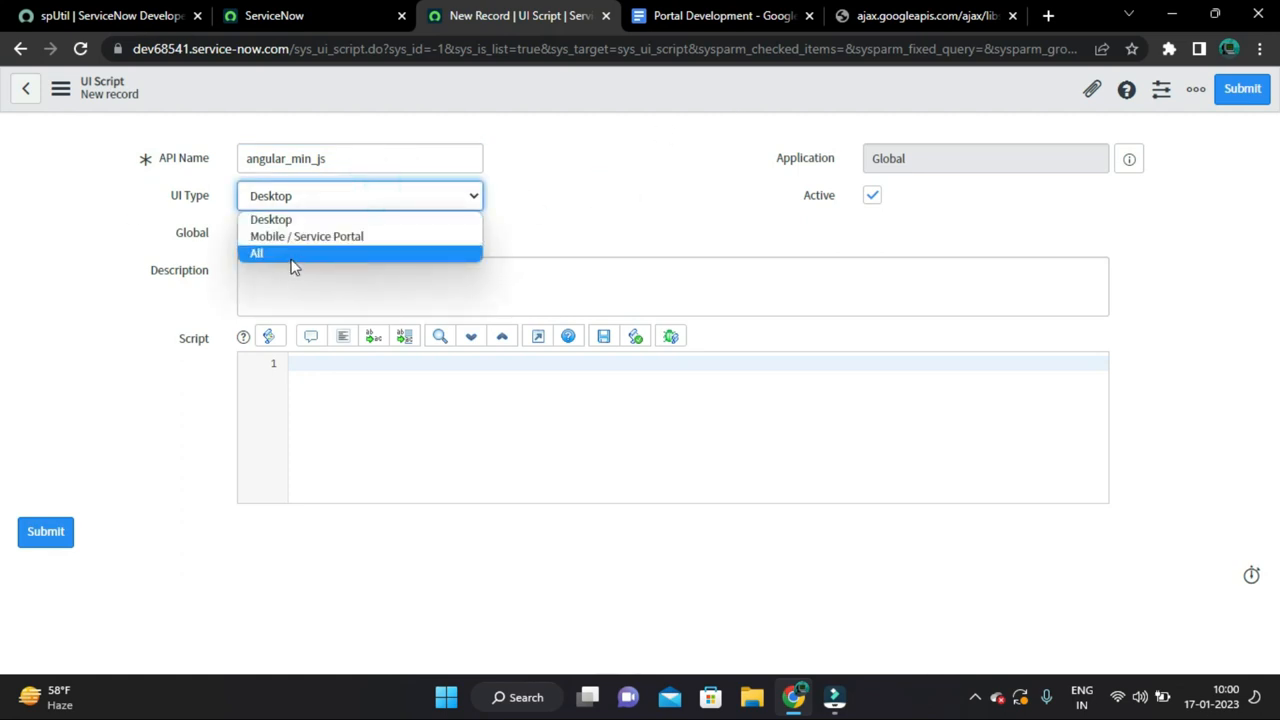
click(256, 252)
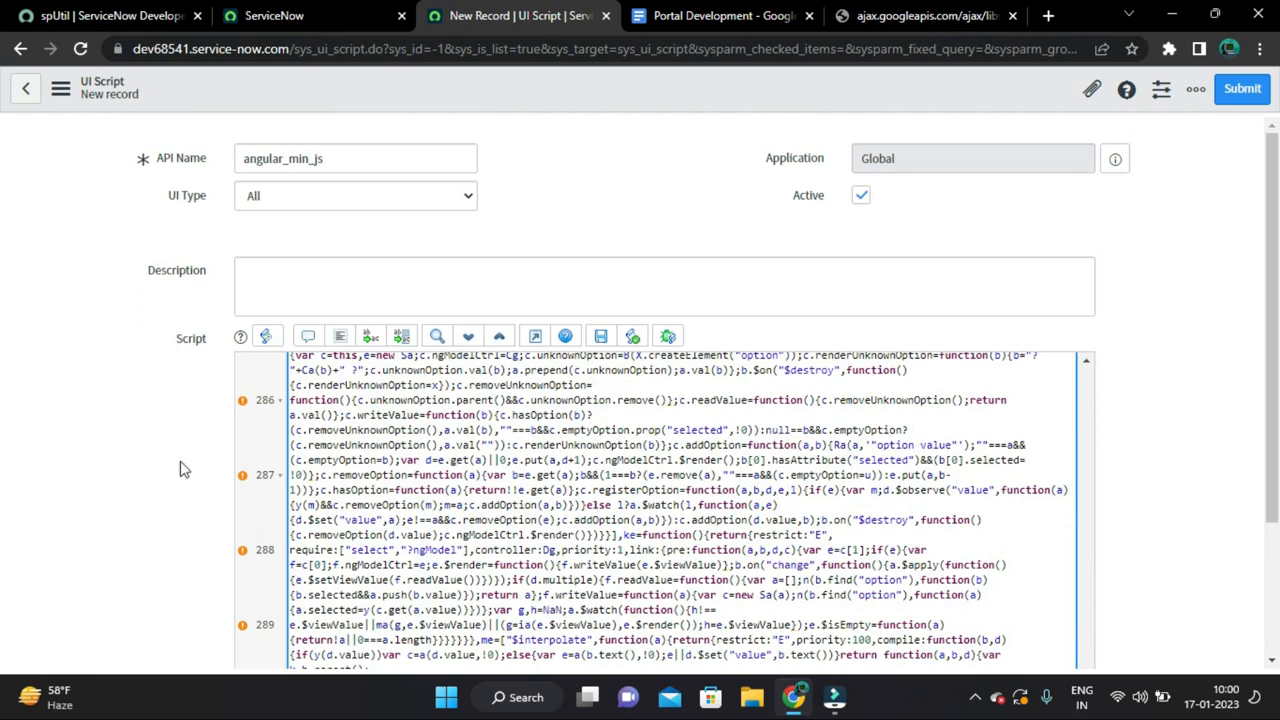
click(340, 336)
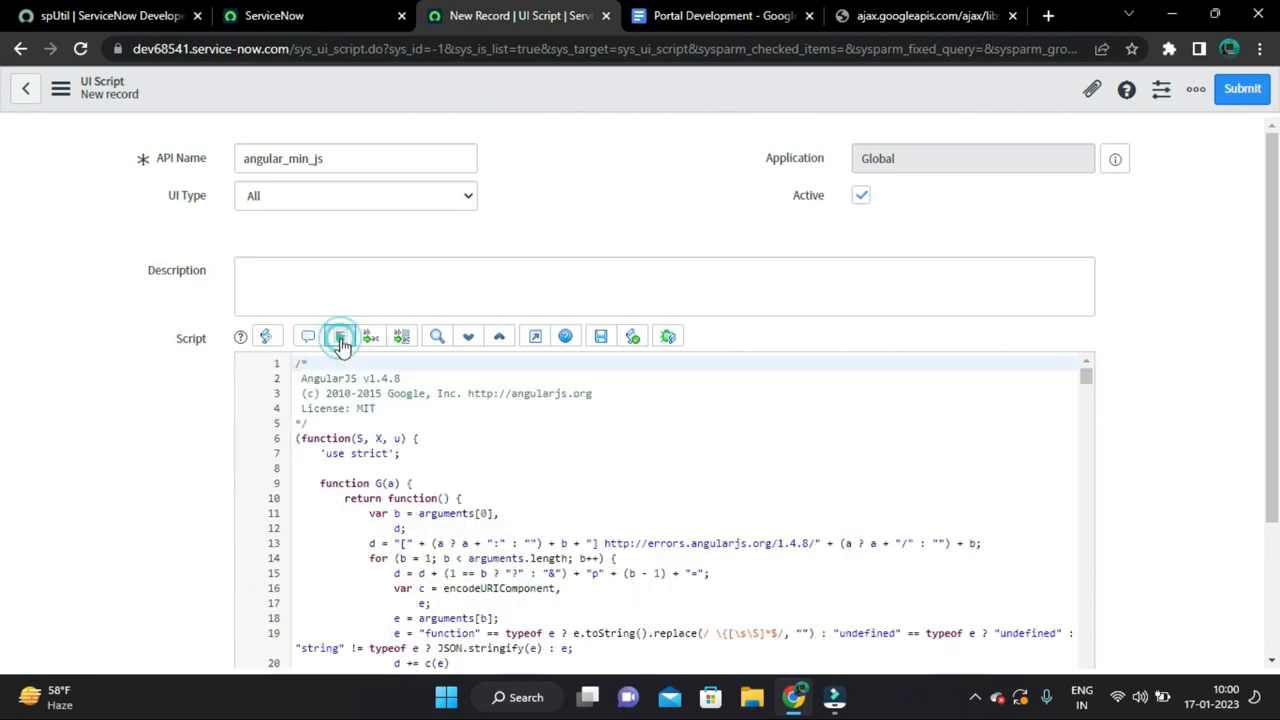
click(340, 336)
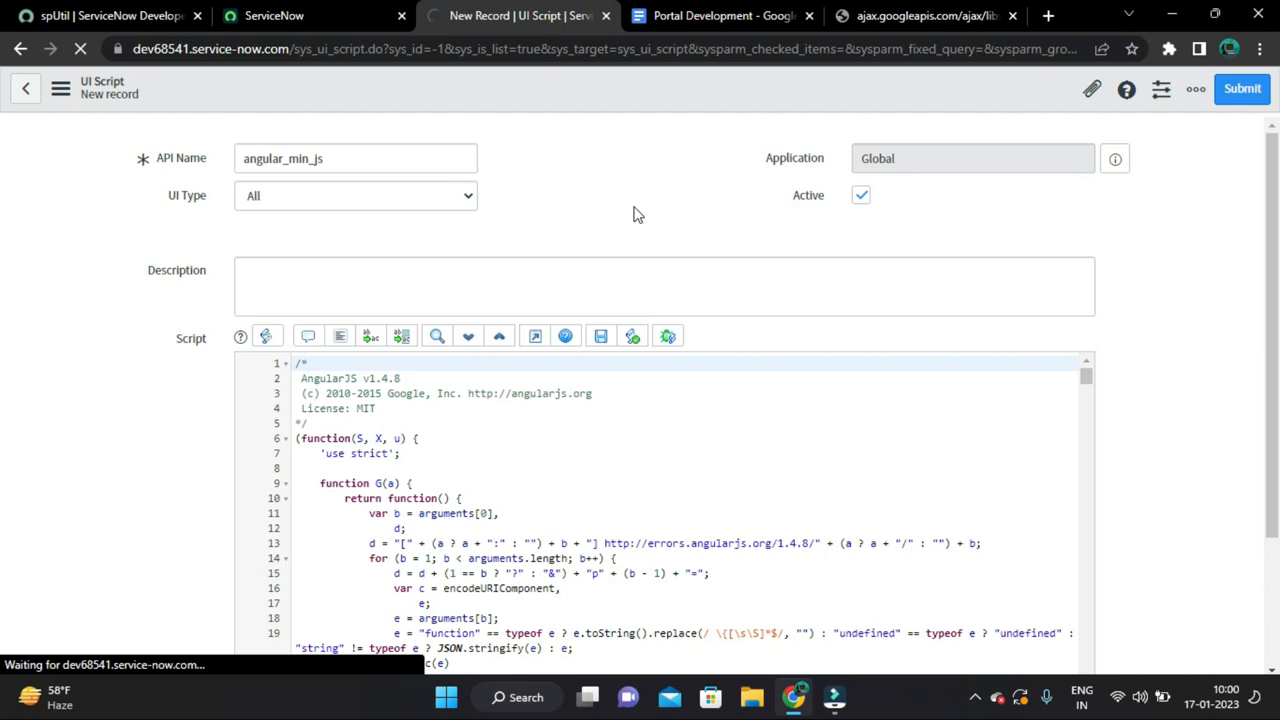
click(1242, 88)
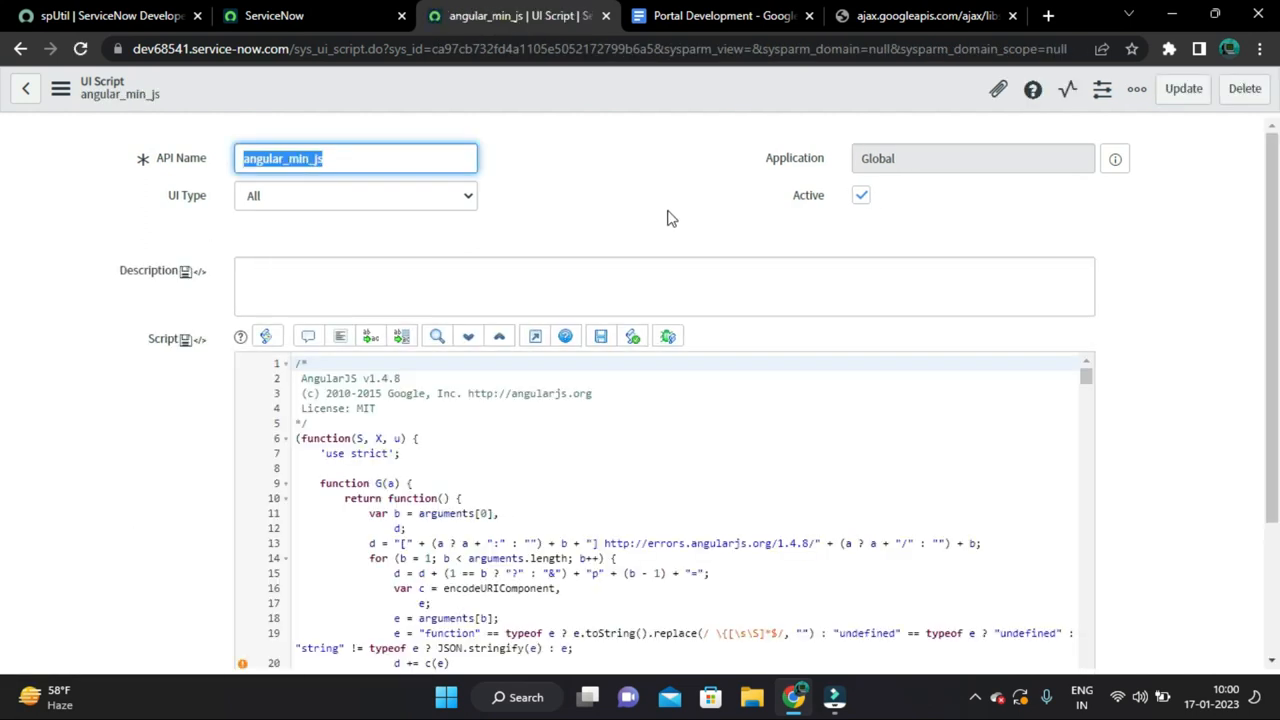
- Read step 4 about a UI page loading the script in the notes, then return to ServiceNow
click(720, 16)
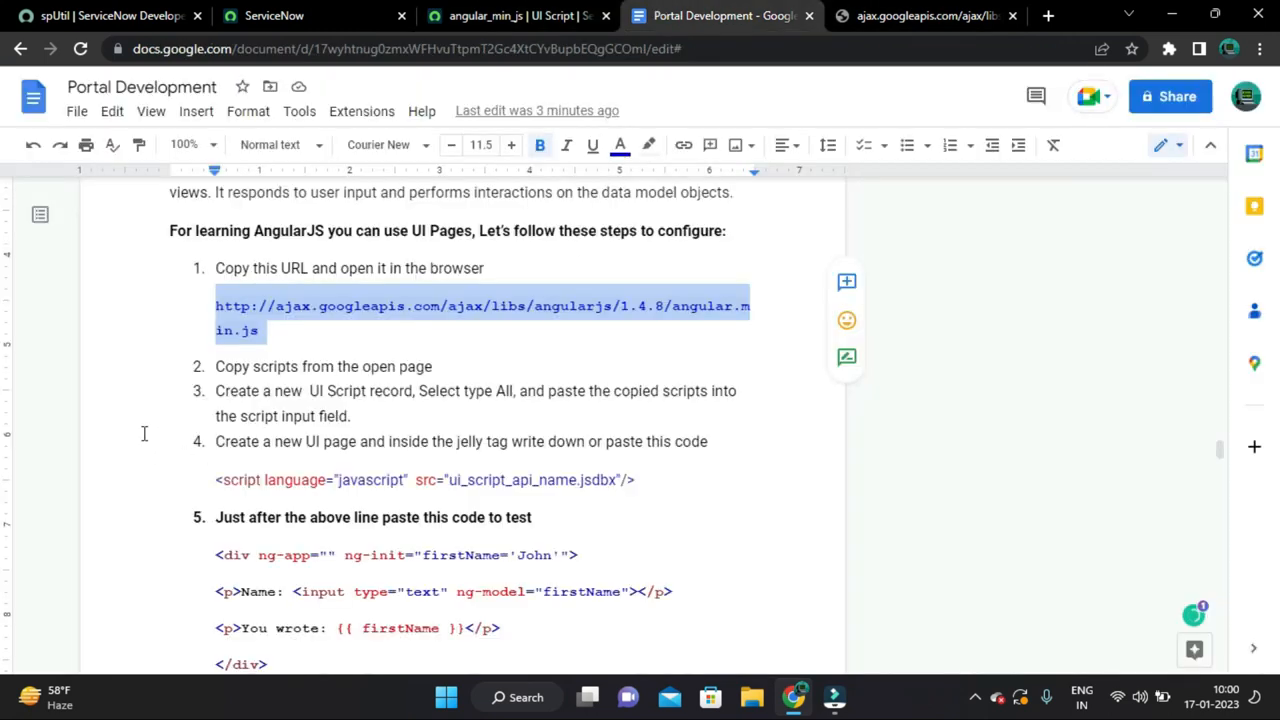
scroll(down, 3)
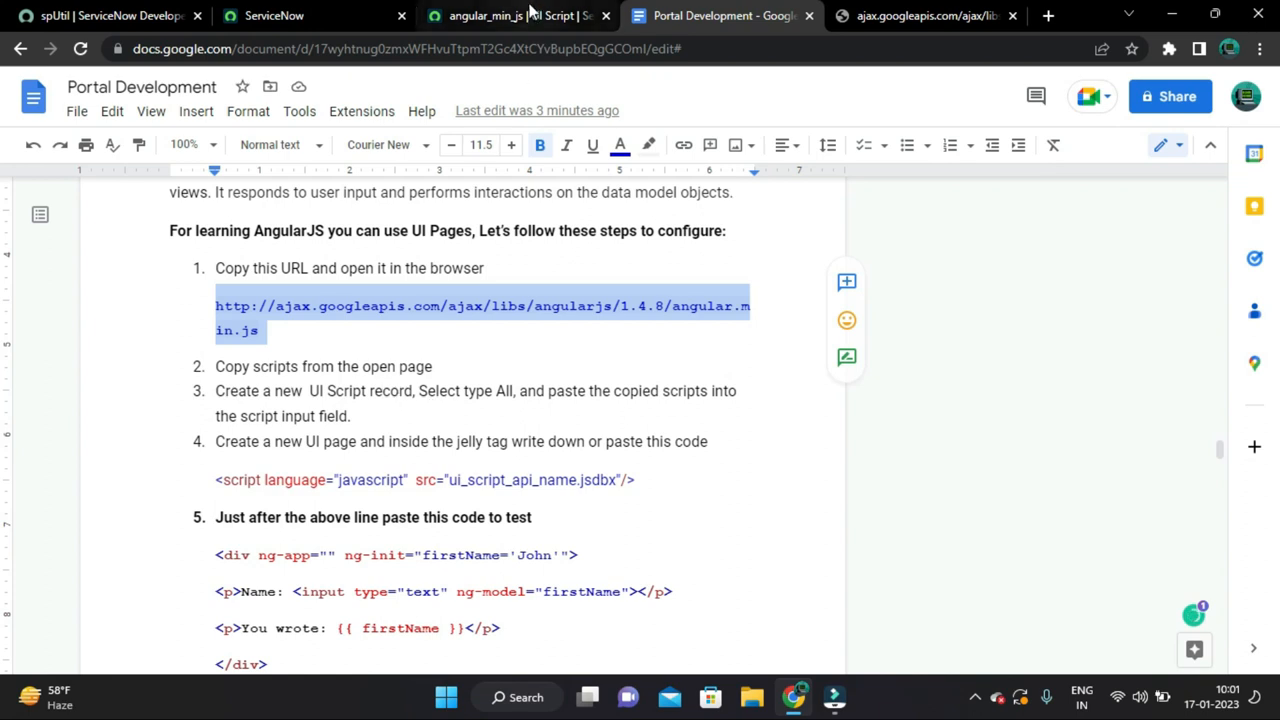
click(516, 16)
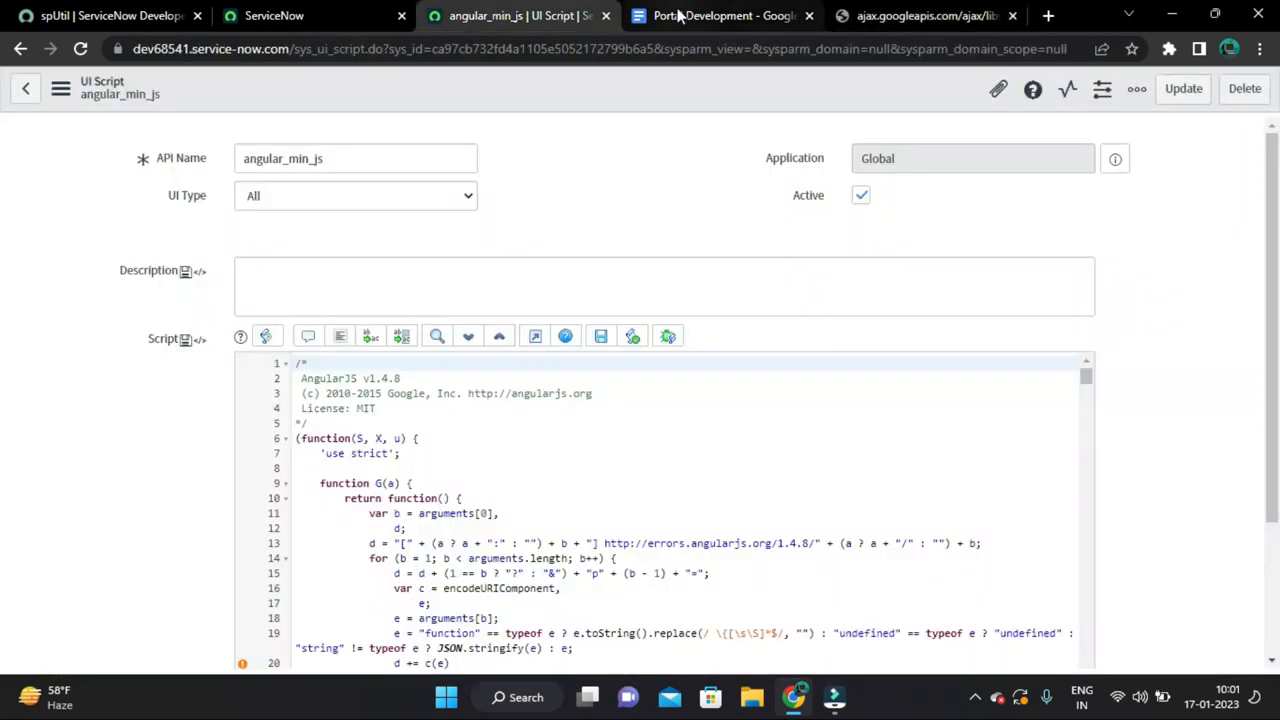
click(720, 16)
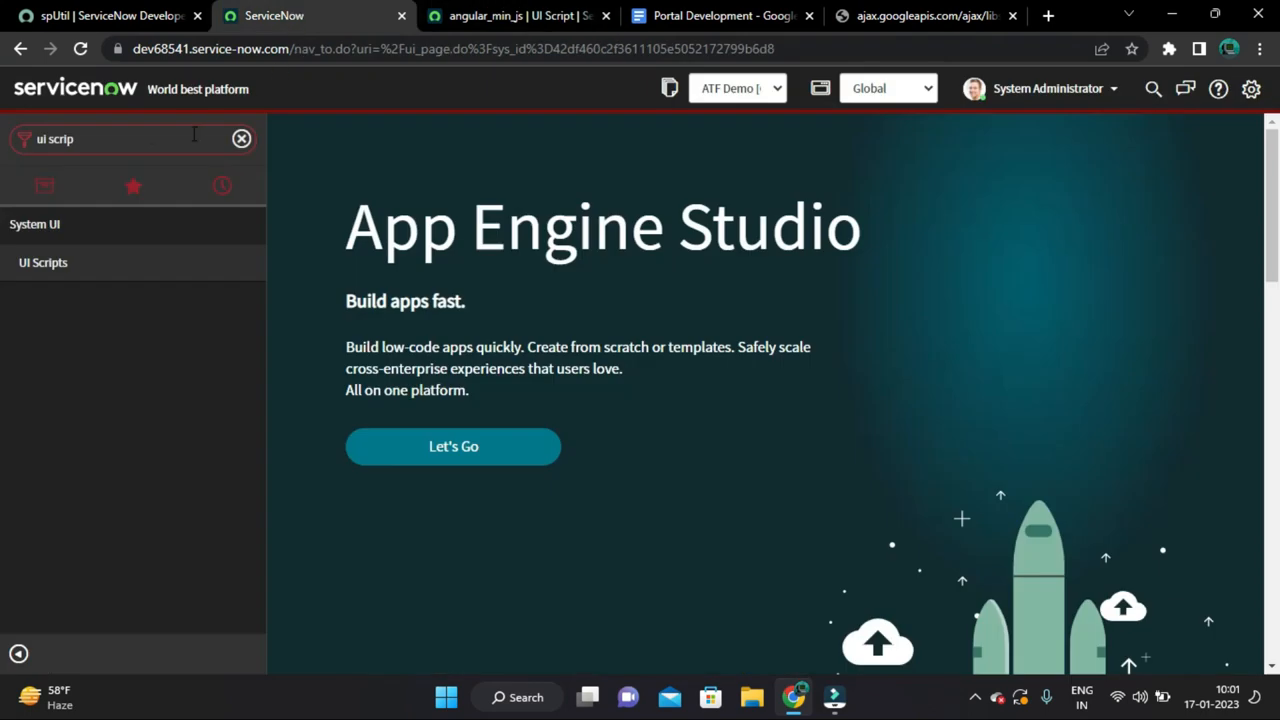
- Open System UI > UI Pages from the navigator and start a new UI Page record
click(240, 138)
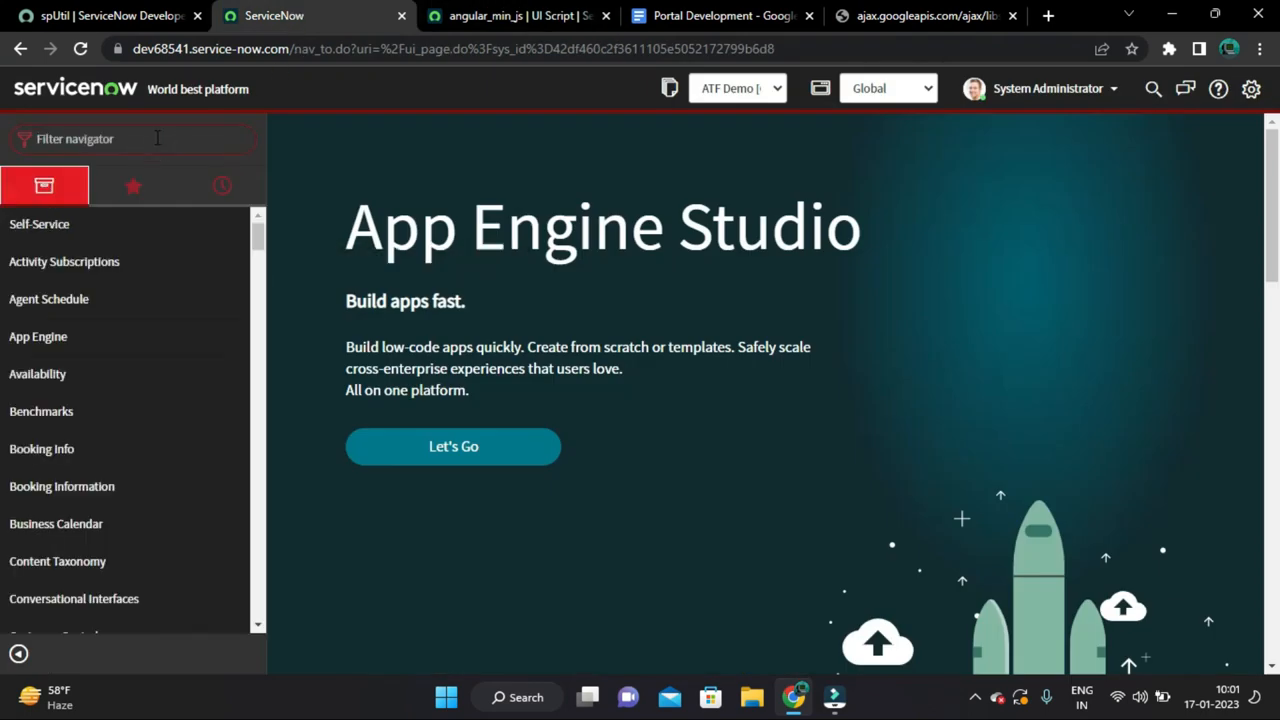
text(ui pages)
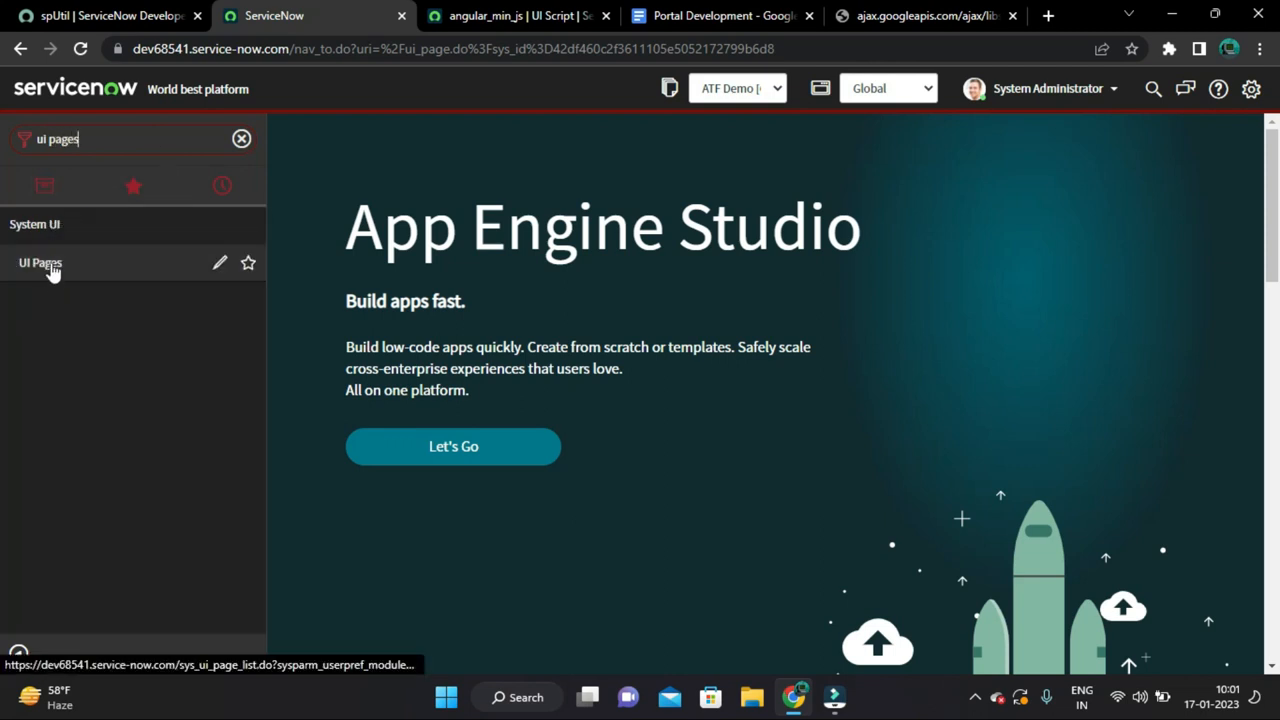
click(40, 262)
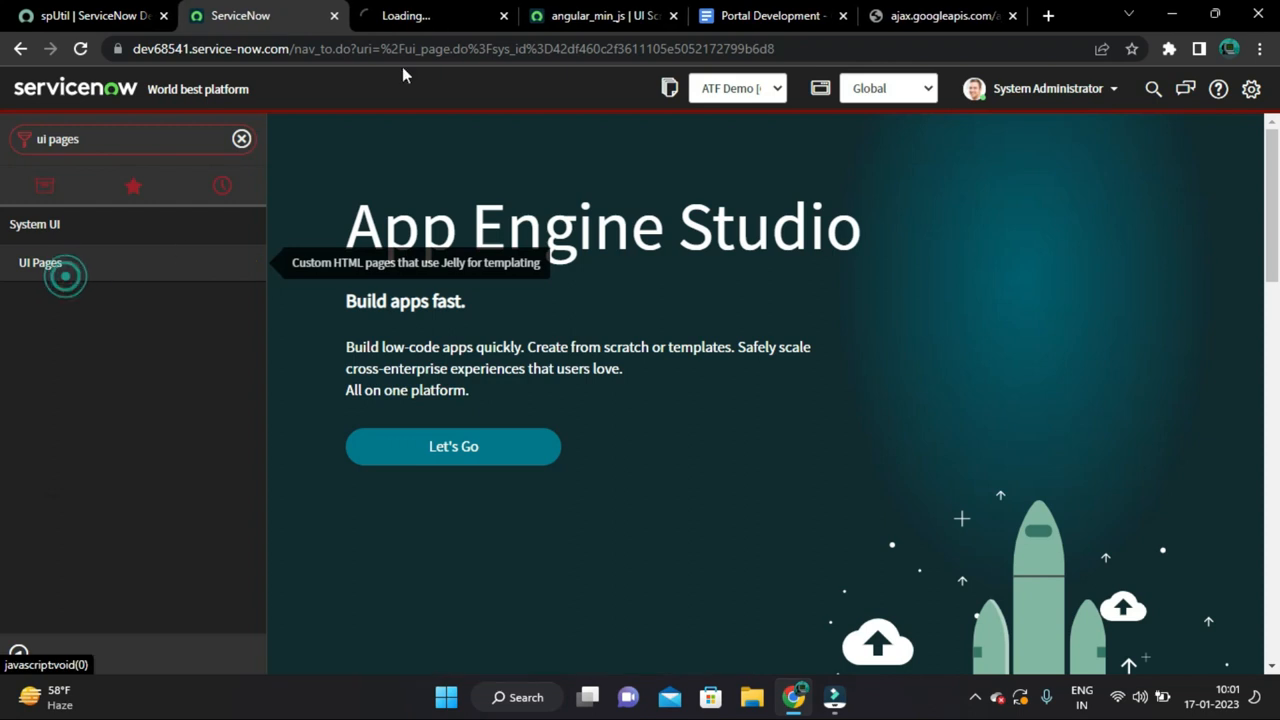
click(40, 262)
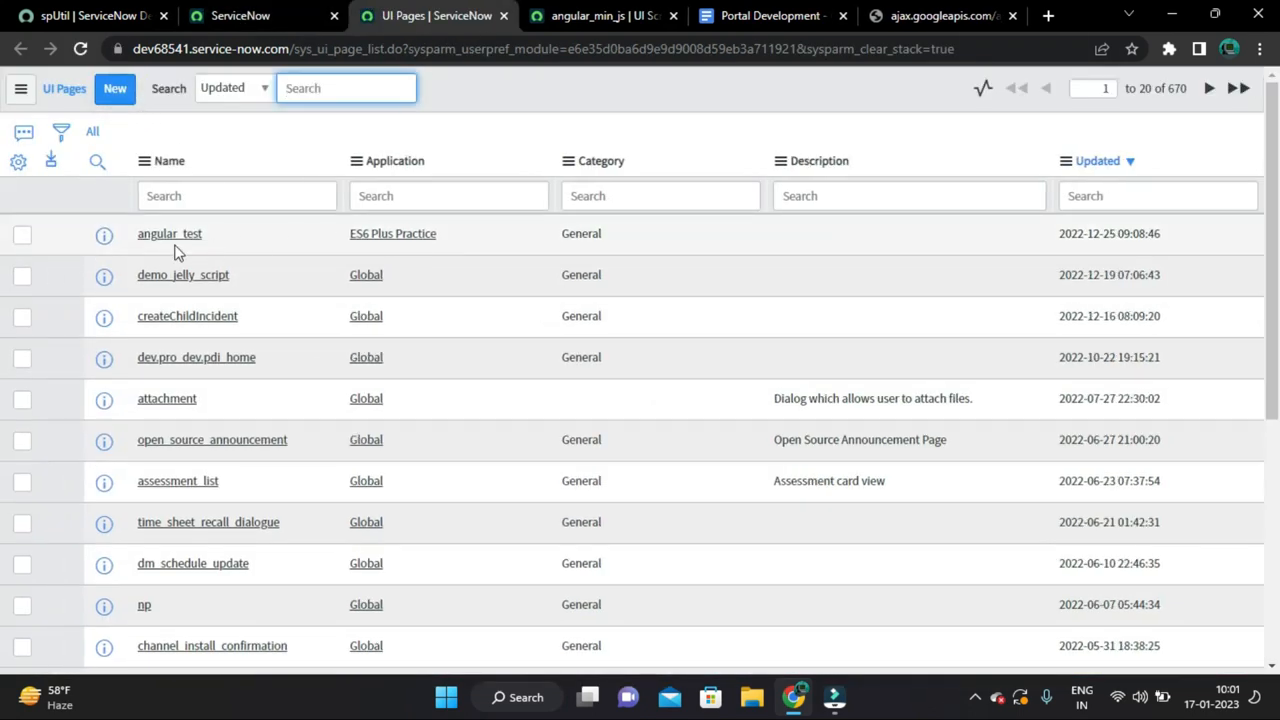
click(114, 88)
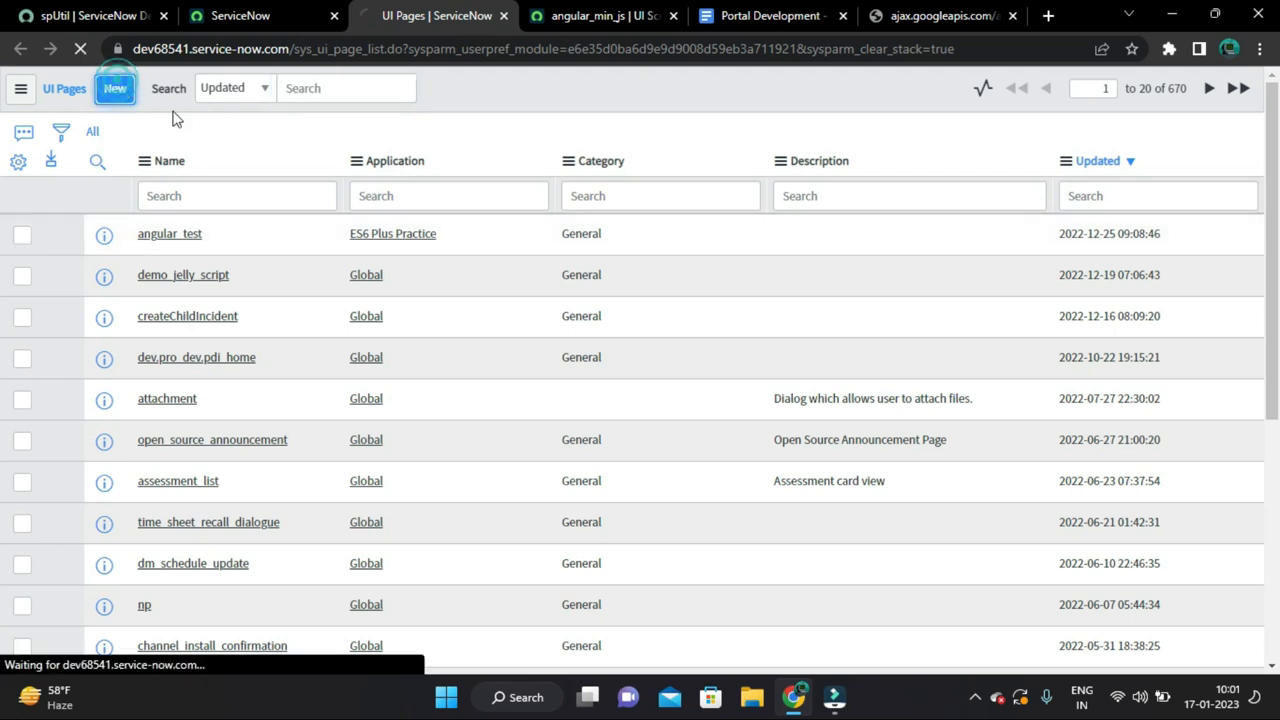
- Name the new UI Page learning_angular_js, keeping its default Jelly HTML
click(116, 88)
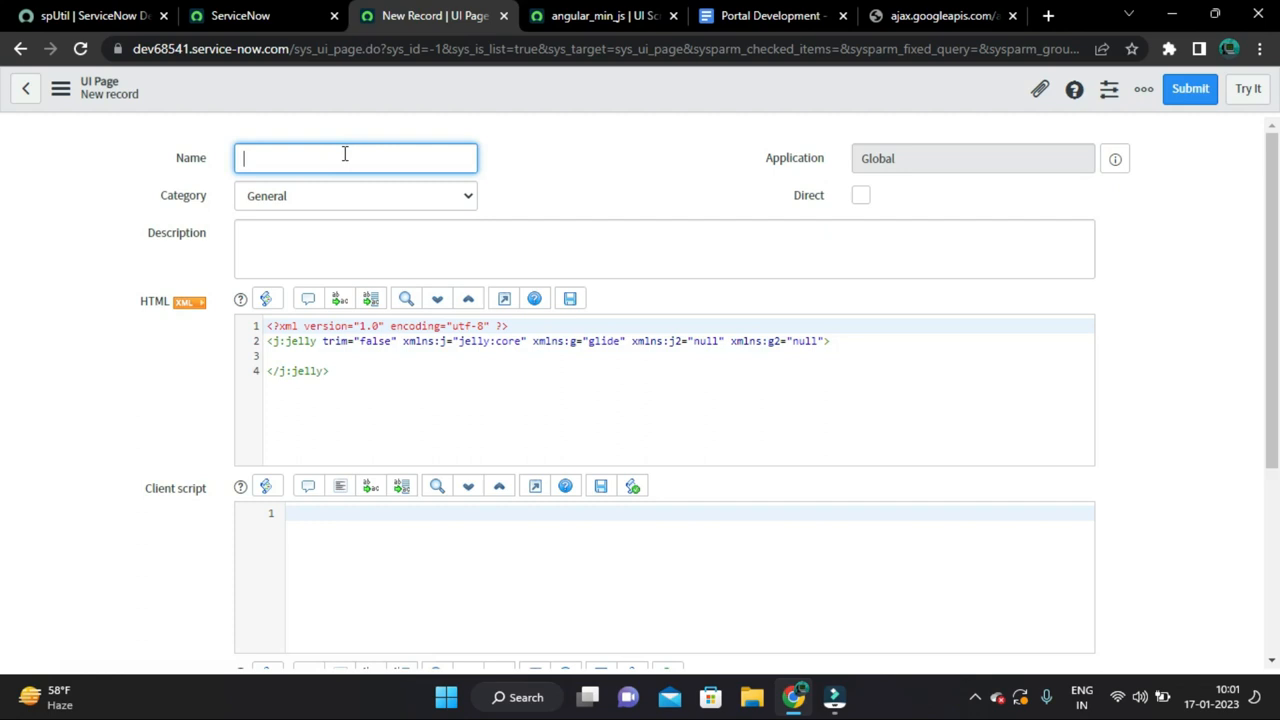
text(learning_angular_js)
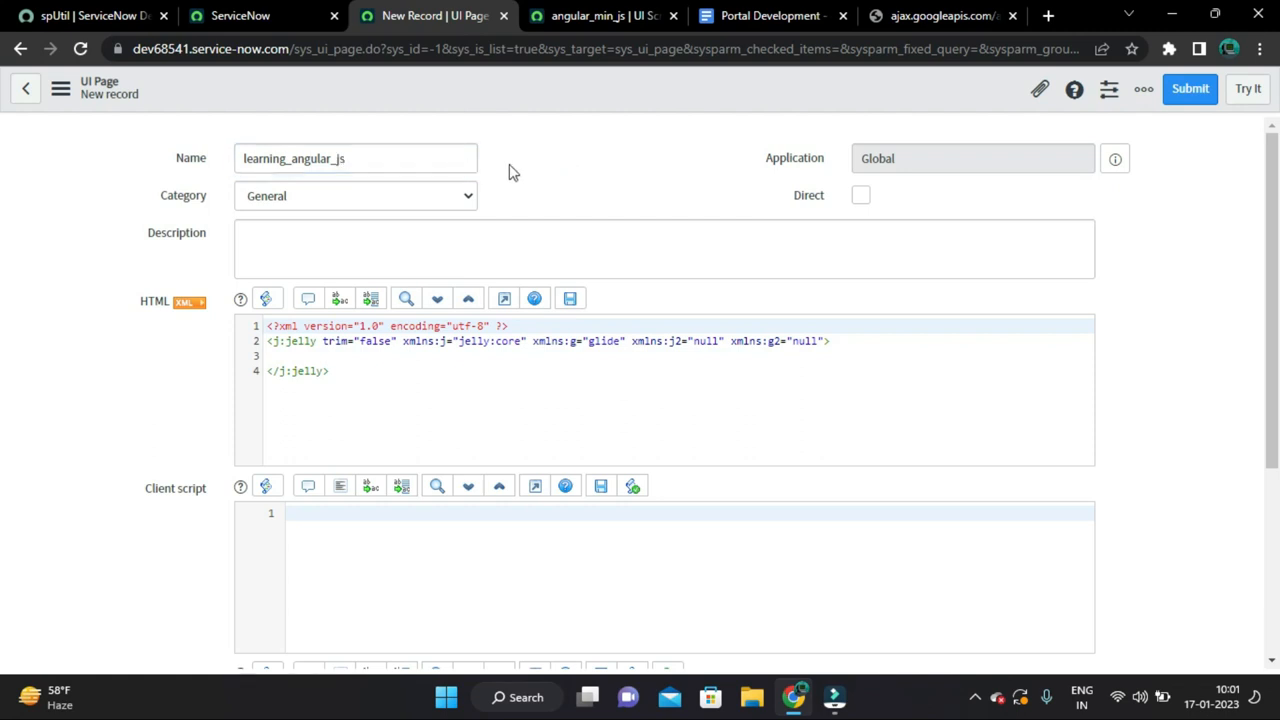
click(376, 158)
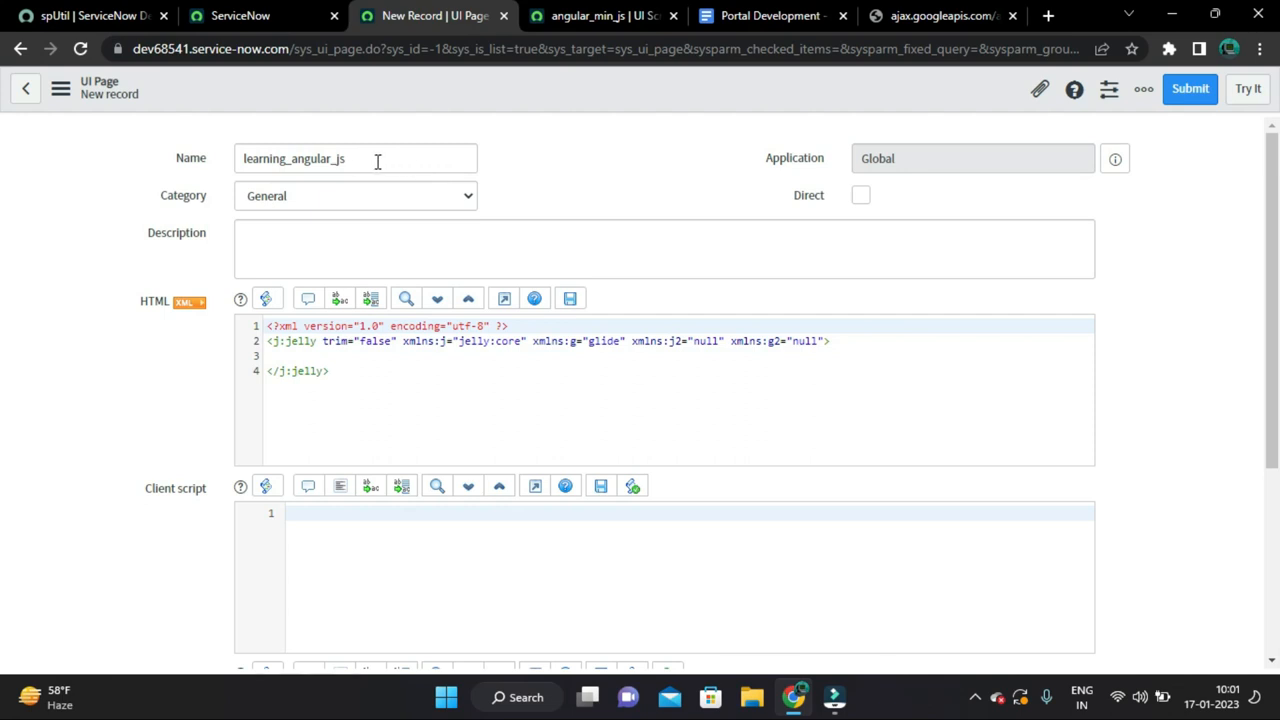
double_click(294, 158)
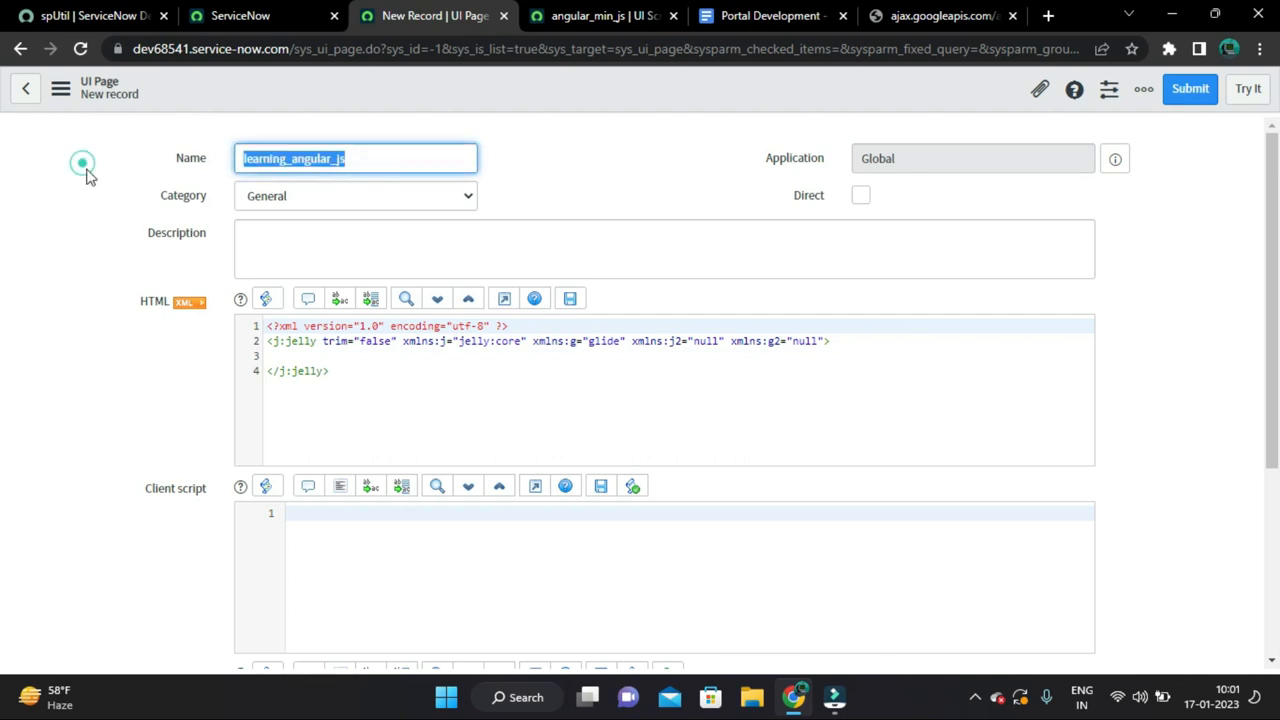
click(550, 166)
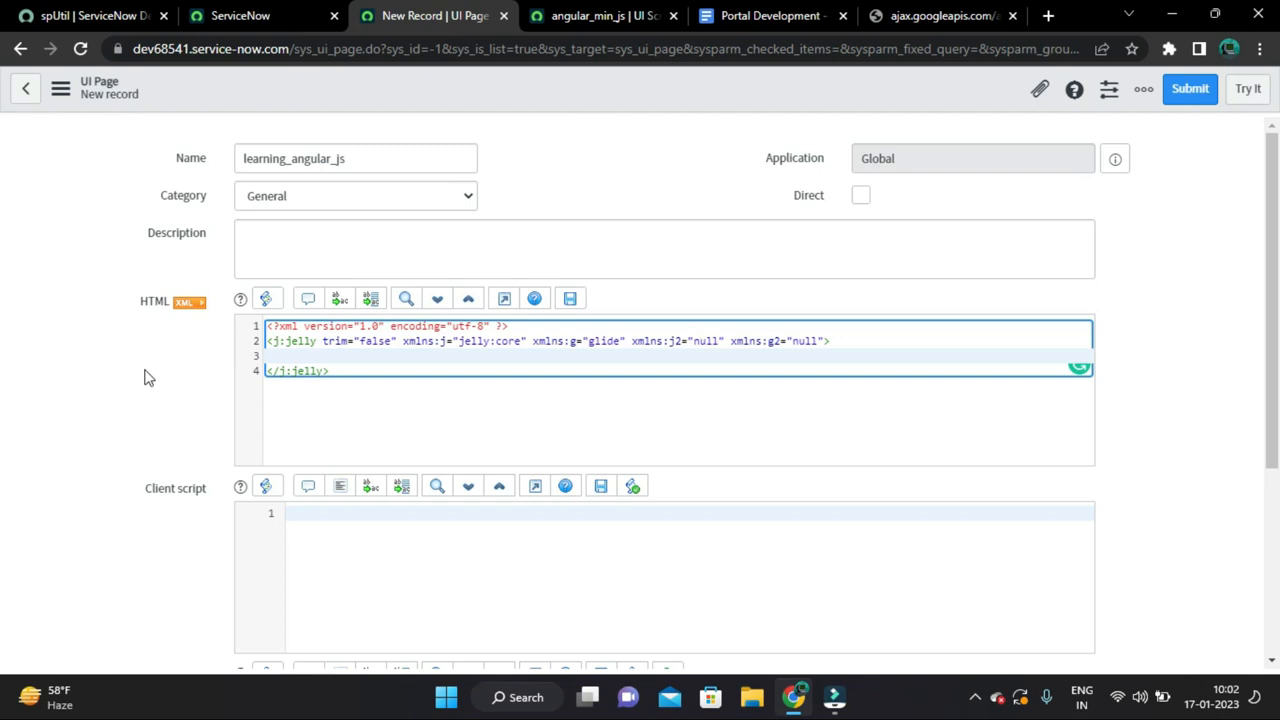
mouse_move(540, 184)
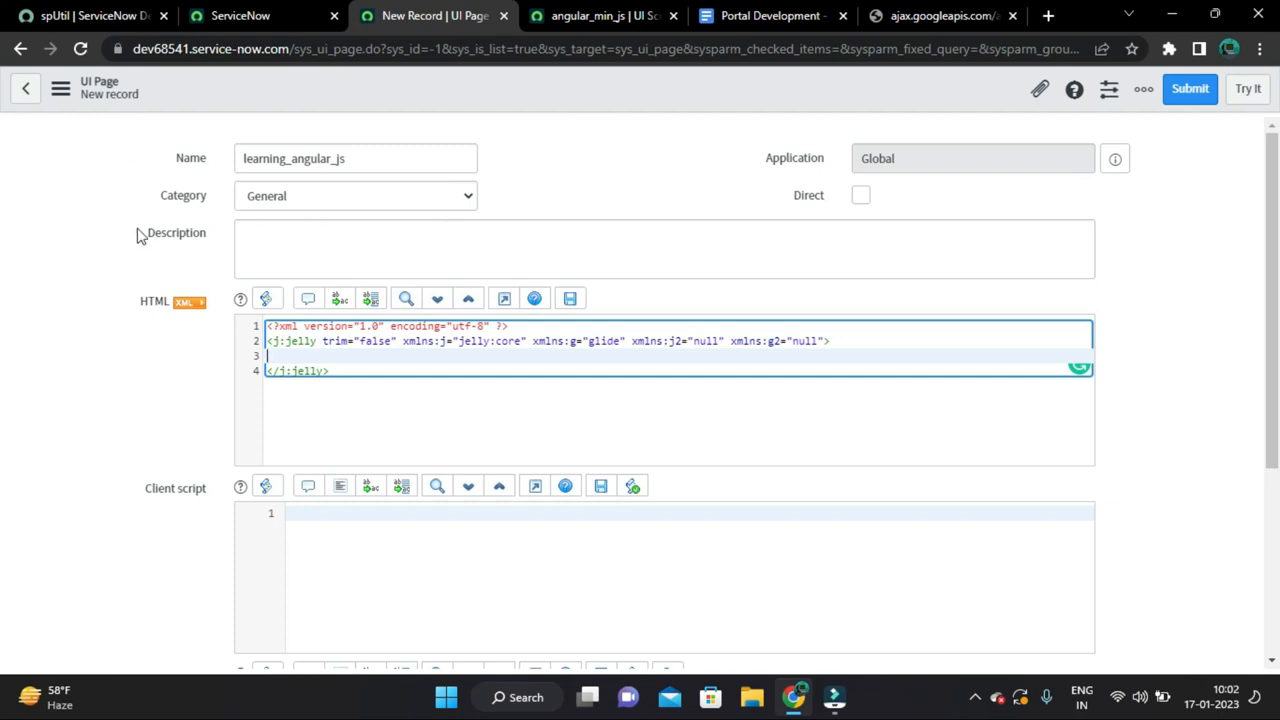
mouse_move(108, 276)
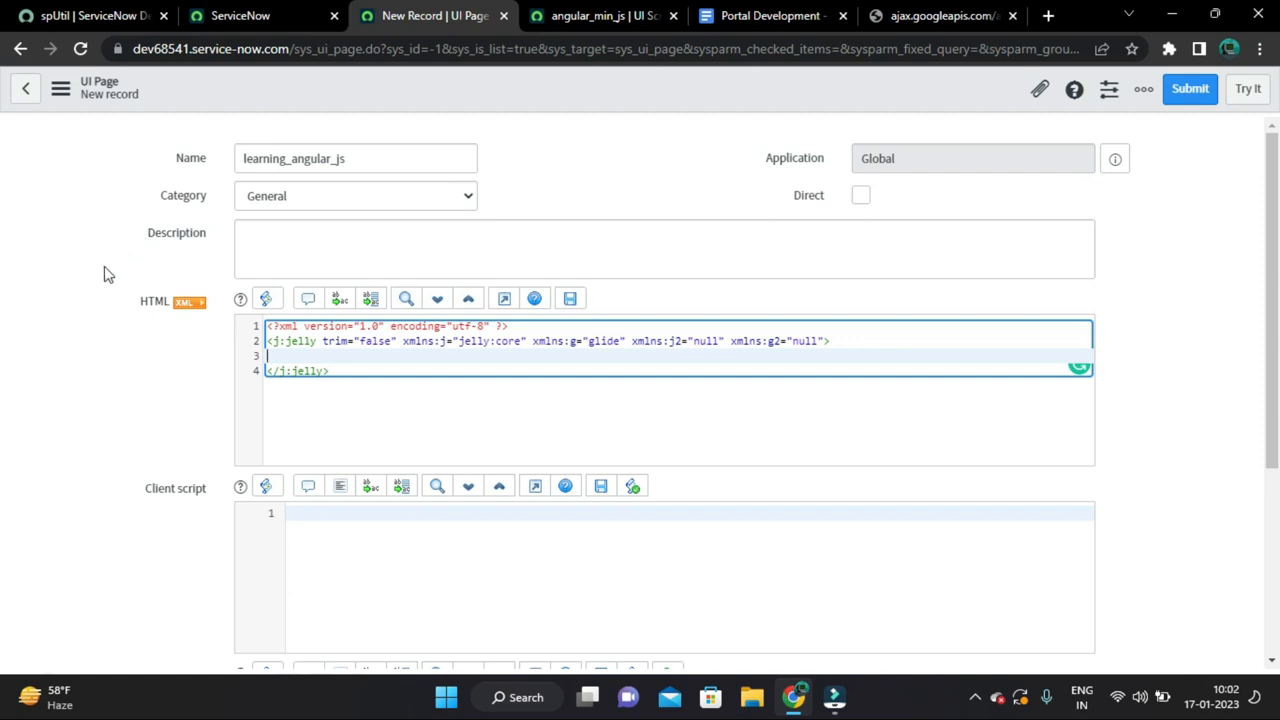
scroll(down, 3)
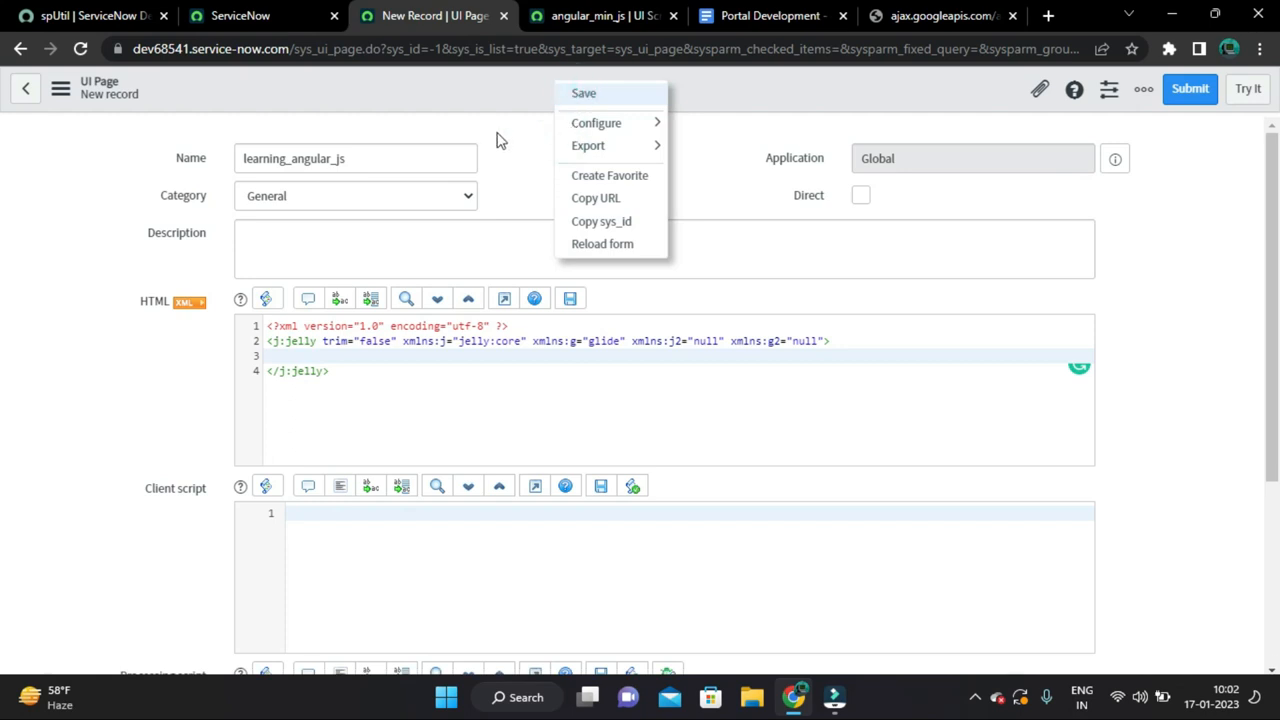
- Save the learning_angular_js page and add blank lines inside its j:jelly tag for code
click(584, 94)
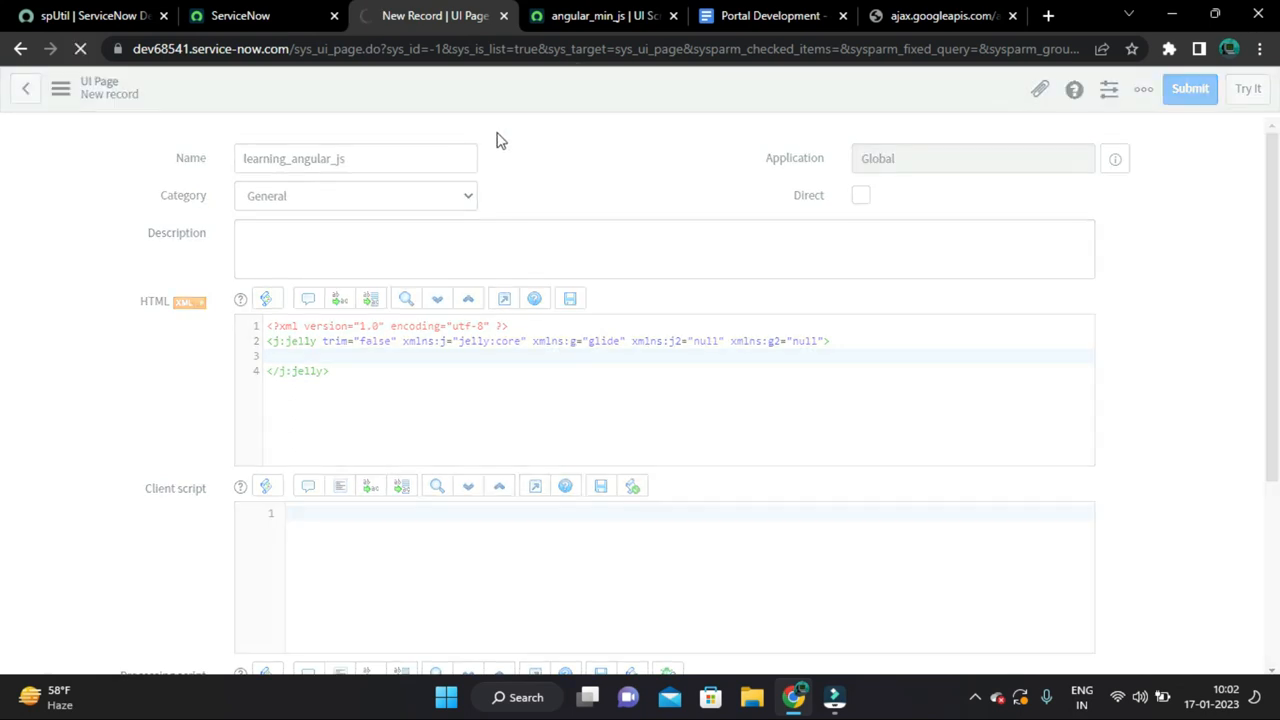
click(1188, 88)
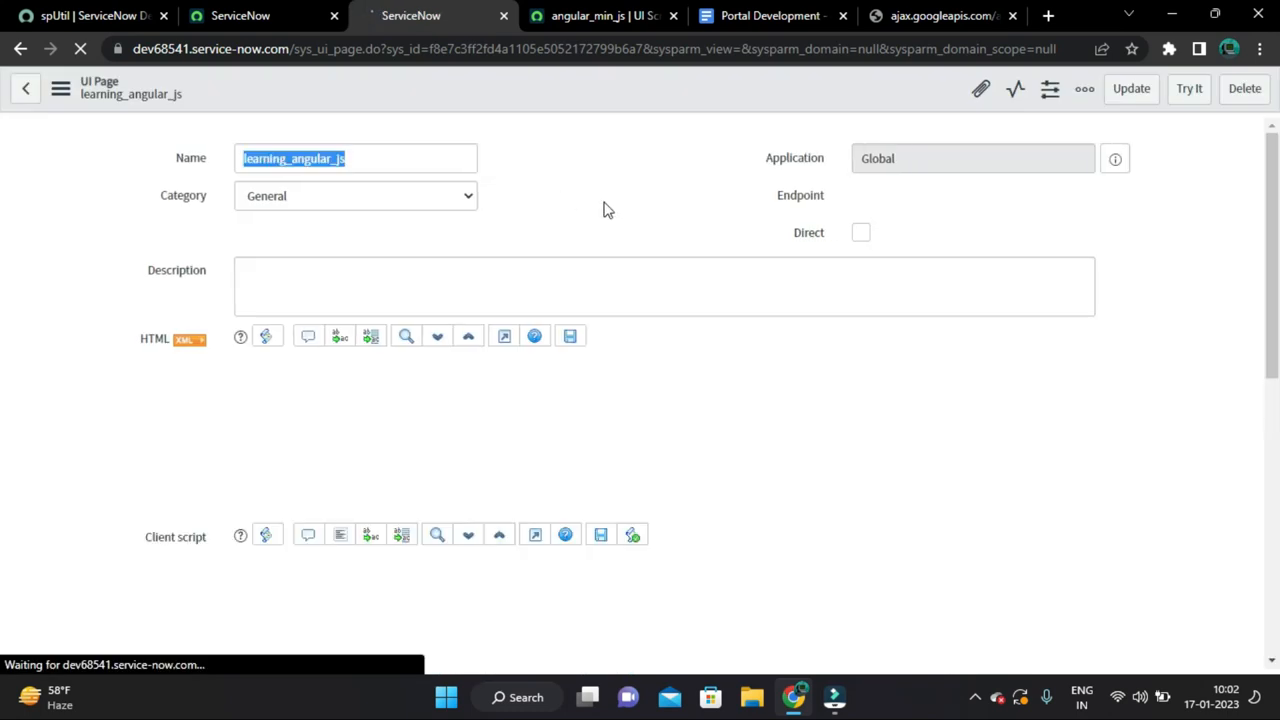
click(280, 356)
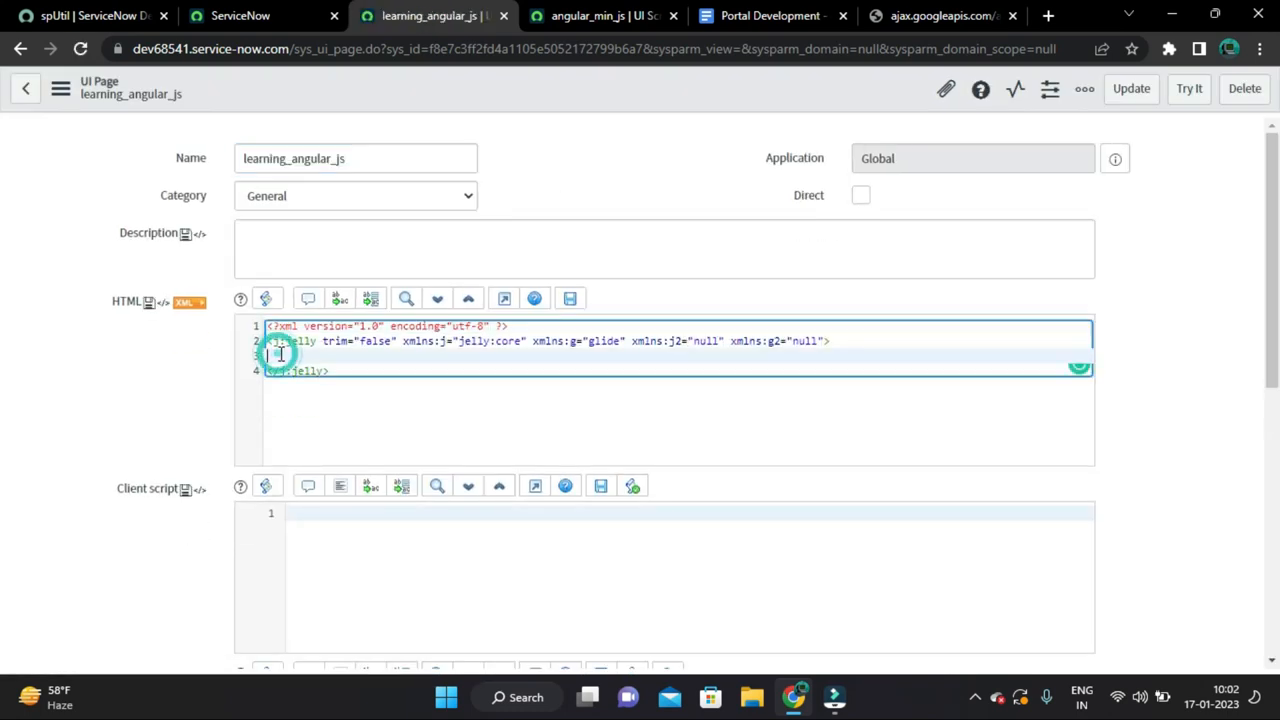
key(enter)
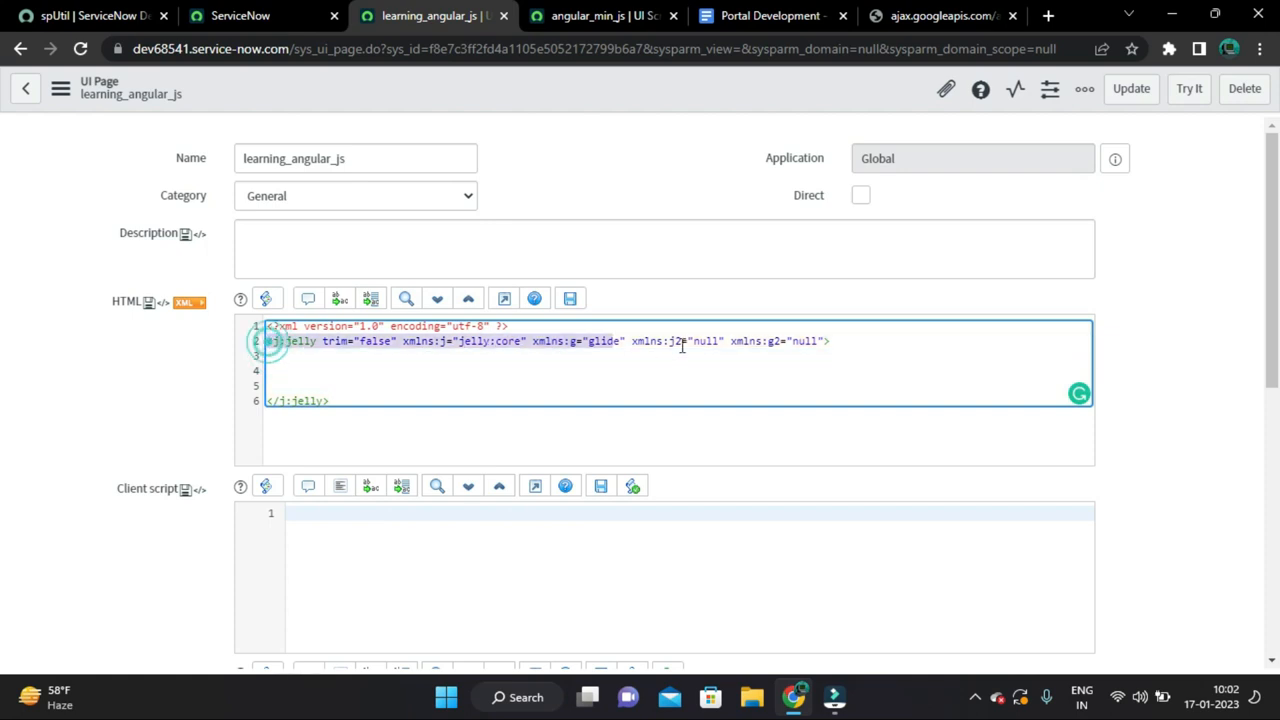
click(972, 158)
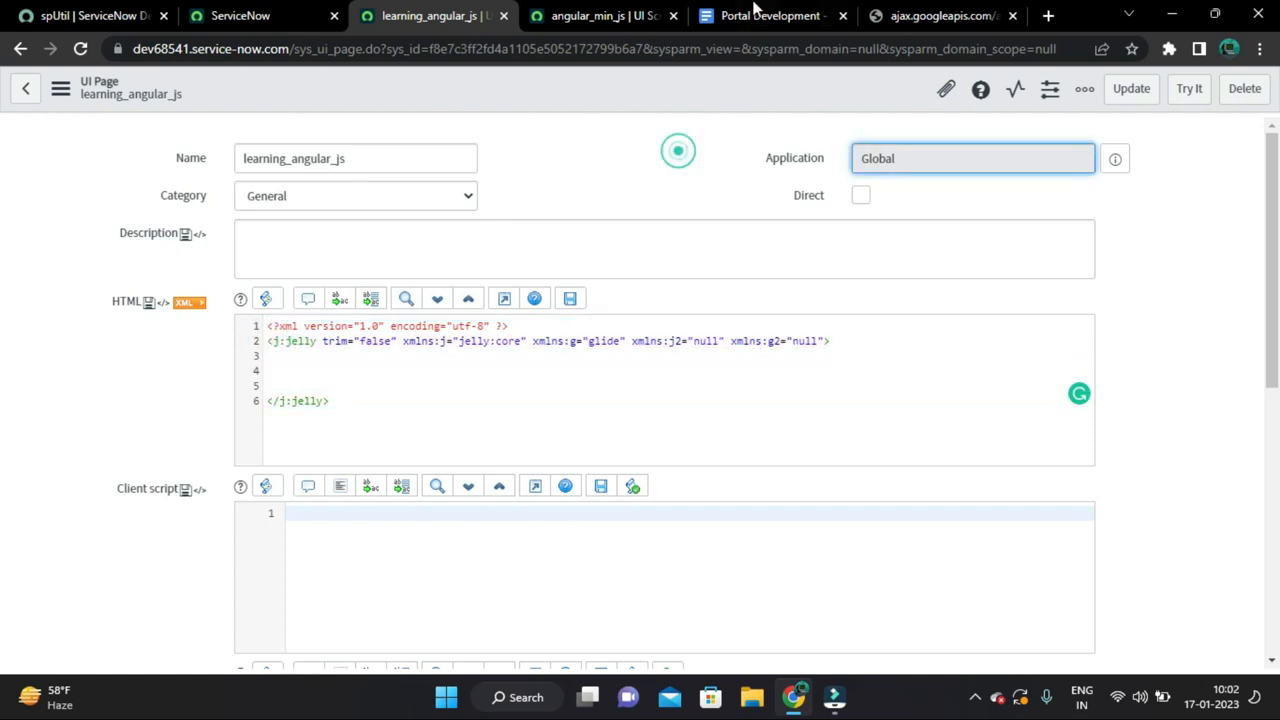
click(768, 16)
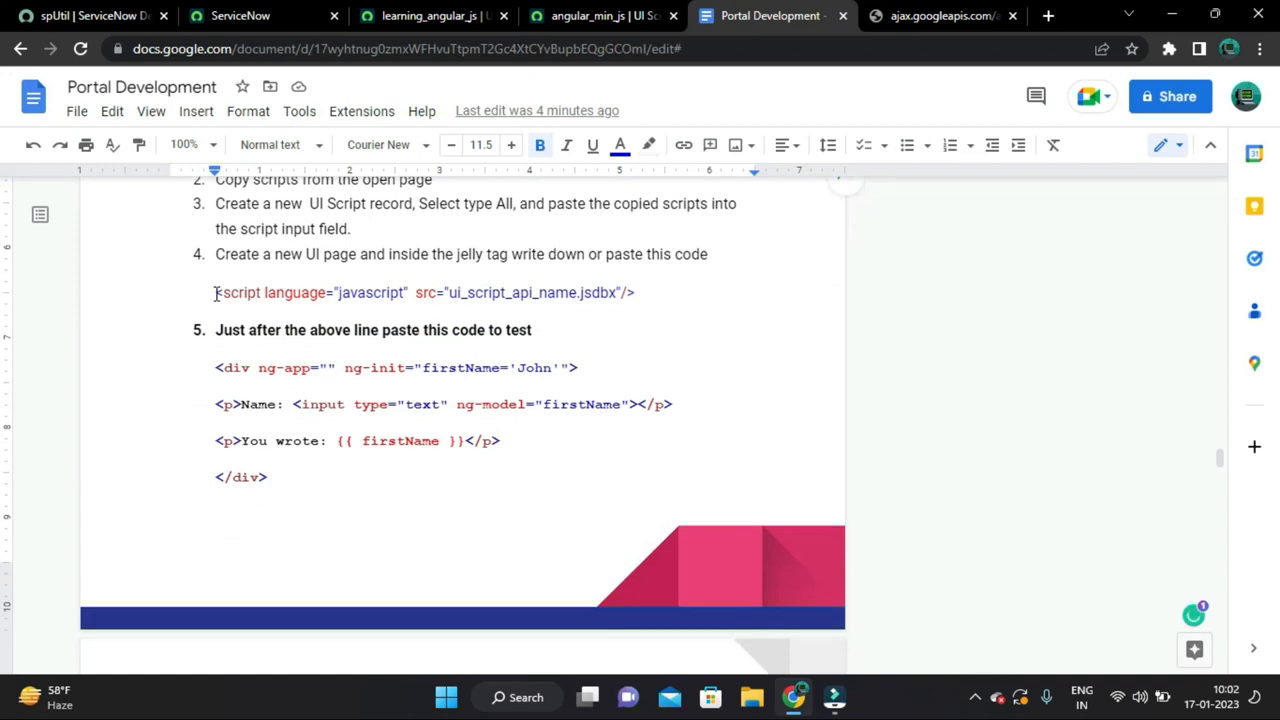
- Paste the notes' script tag into the Jelly body and point it at angular_min_js.jsdbx
drag(216, 292, 634, 292)
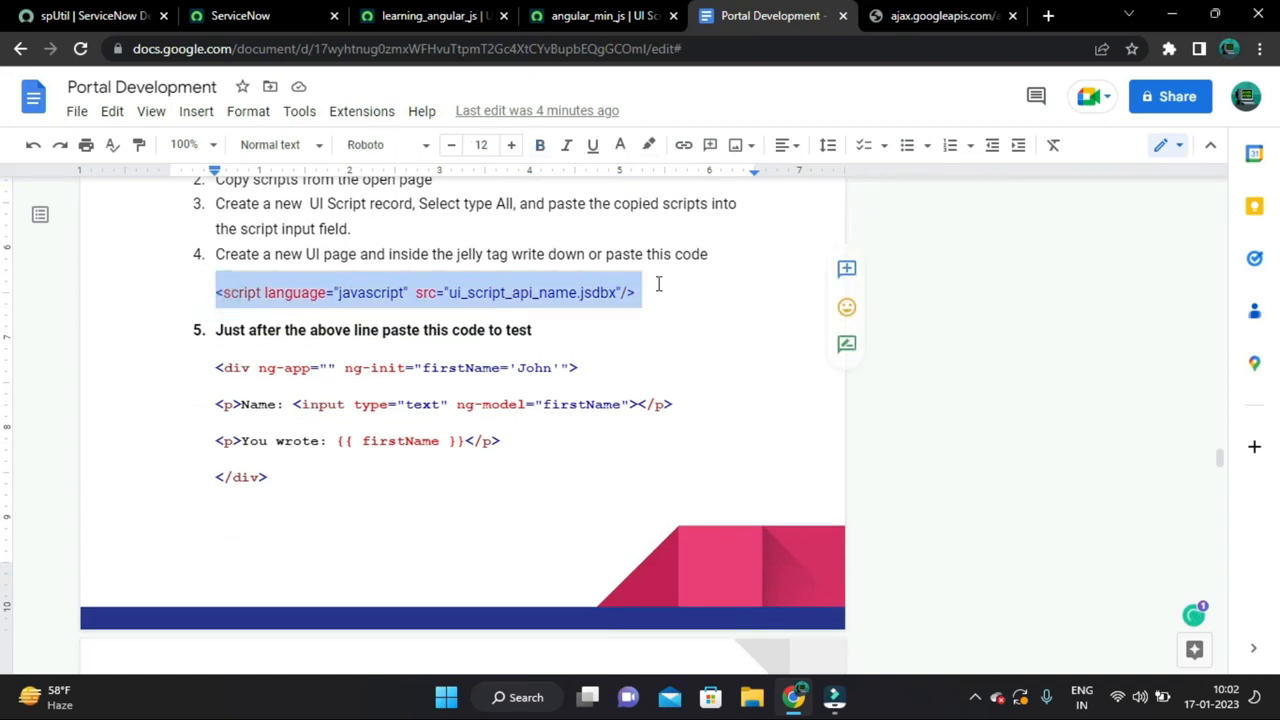
click(590, 16)
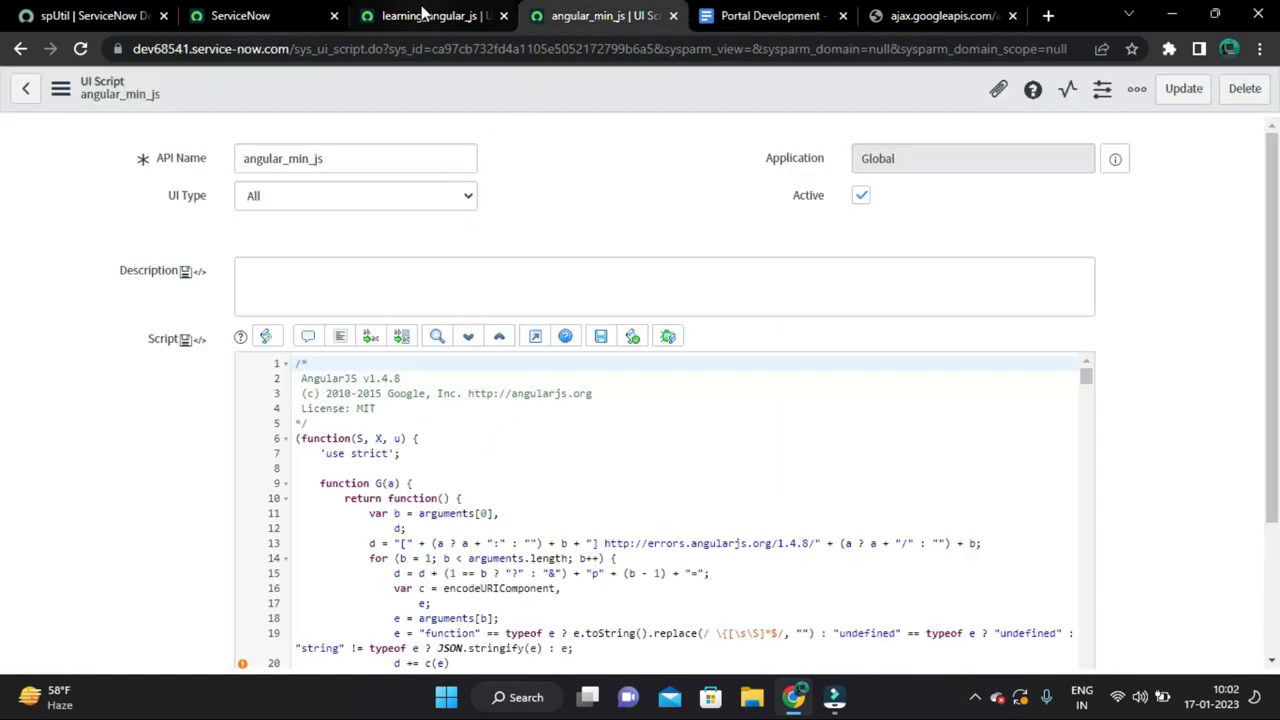
click(428, 16)
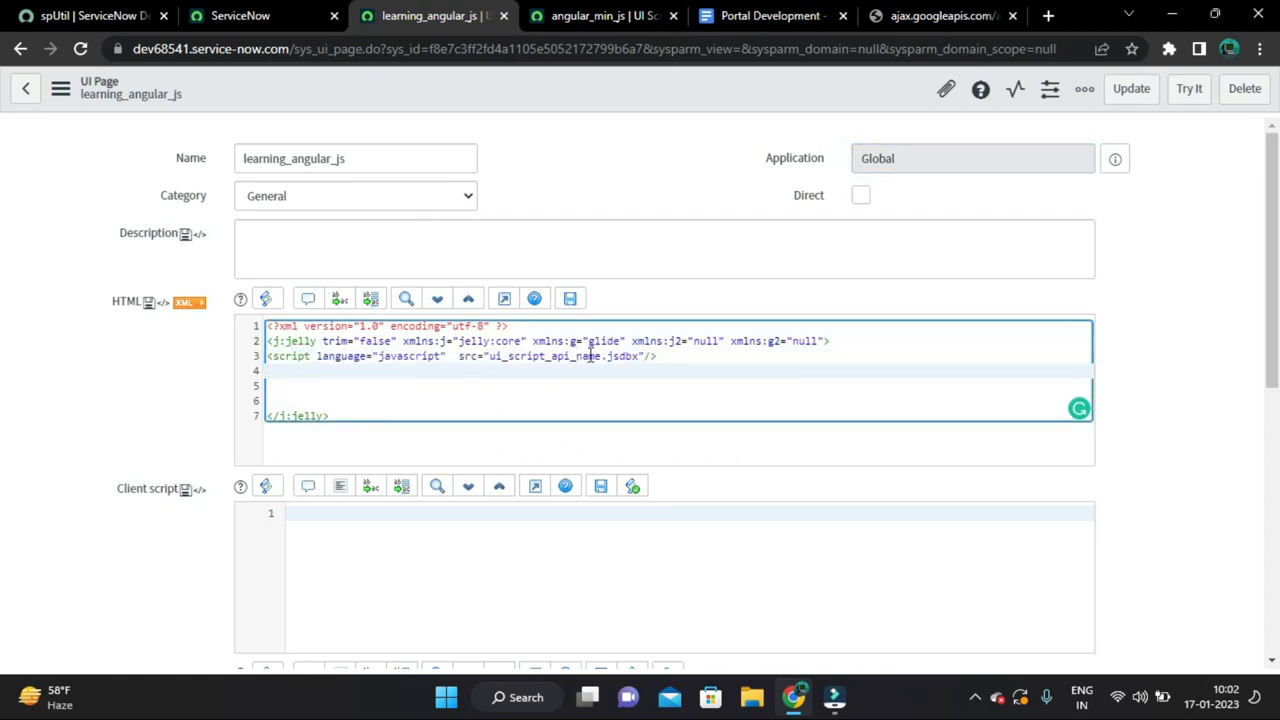
double_click(544, 356)
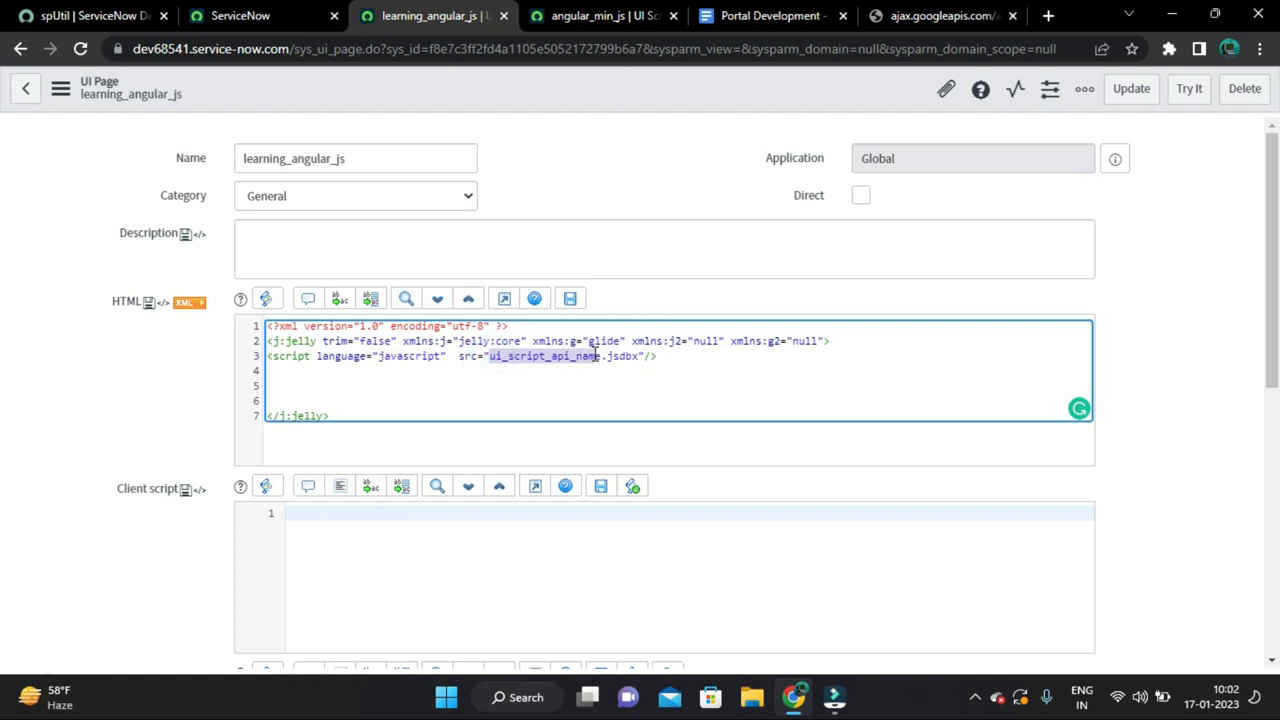
click(600, 16)
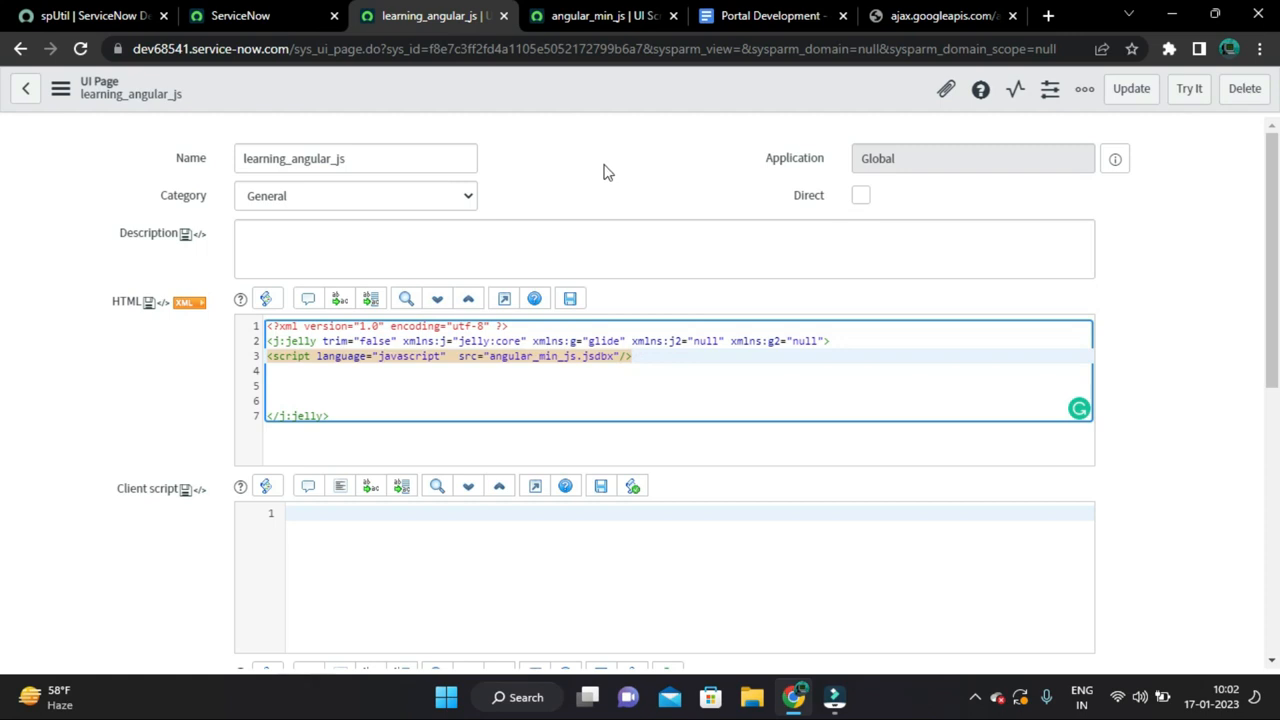
click(768, 16)
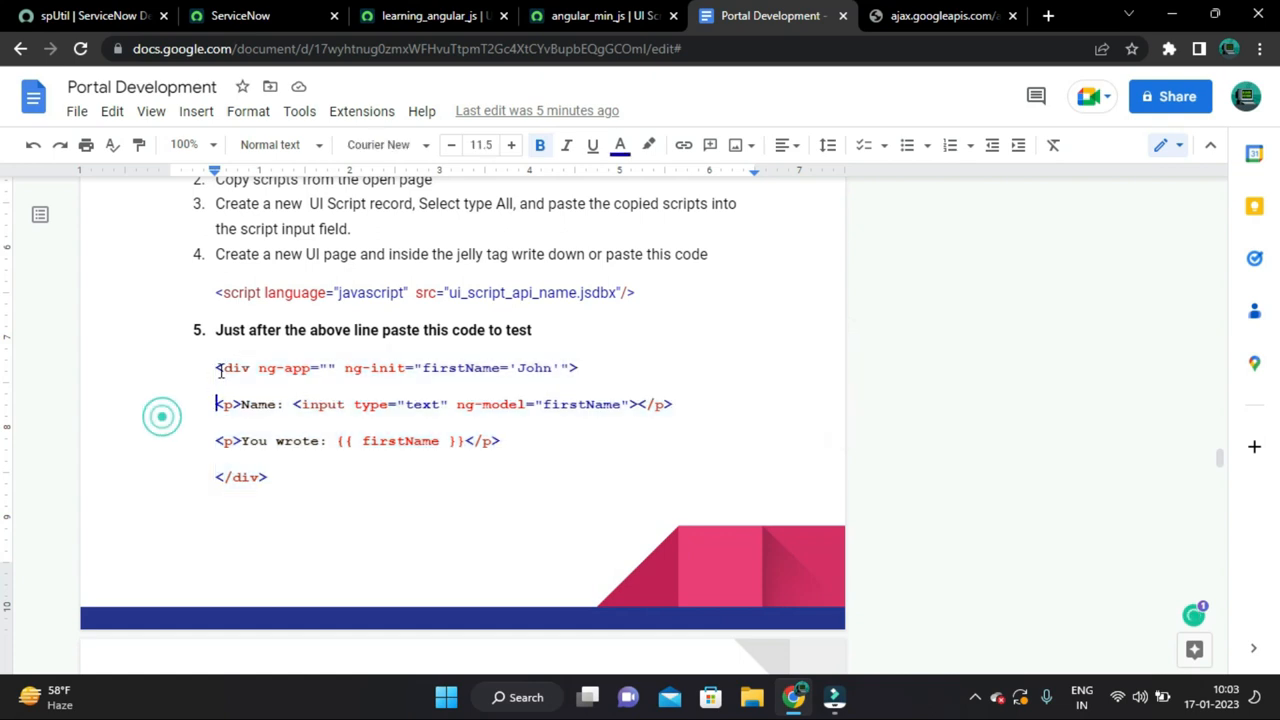
- Paste the ng-app div with Name input and 'You wrote' line below the script tag and save
drag(216, 368, 268, 476)
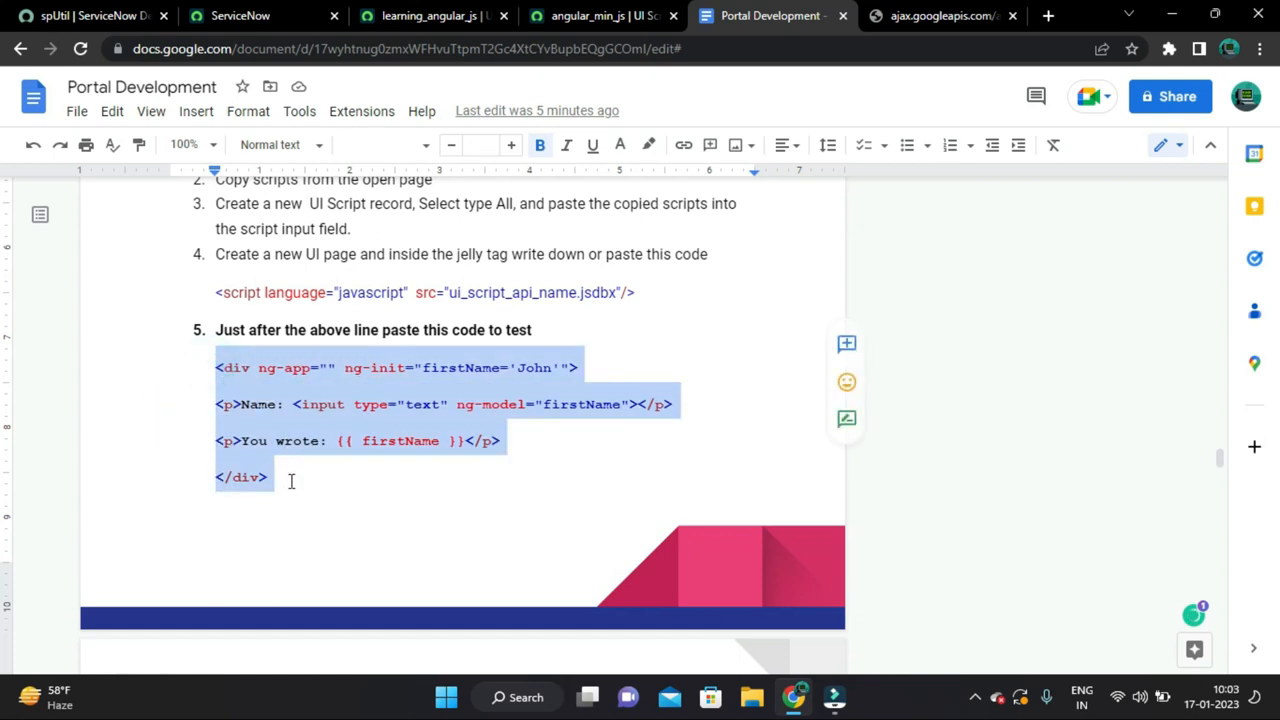
click(600, 16)
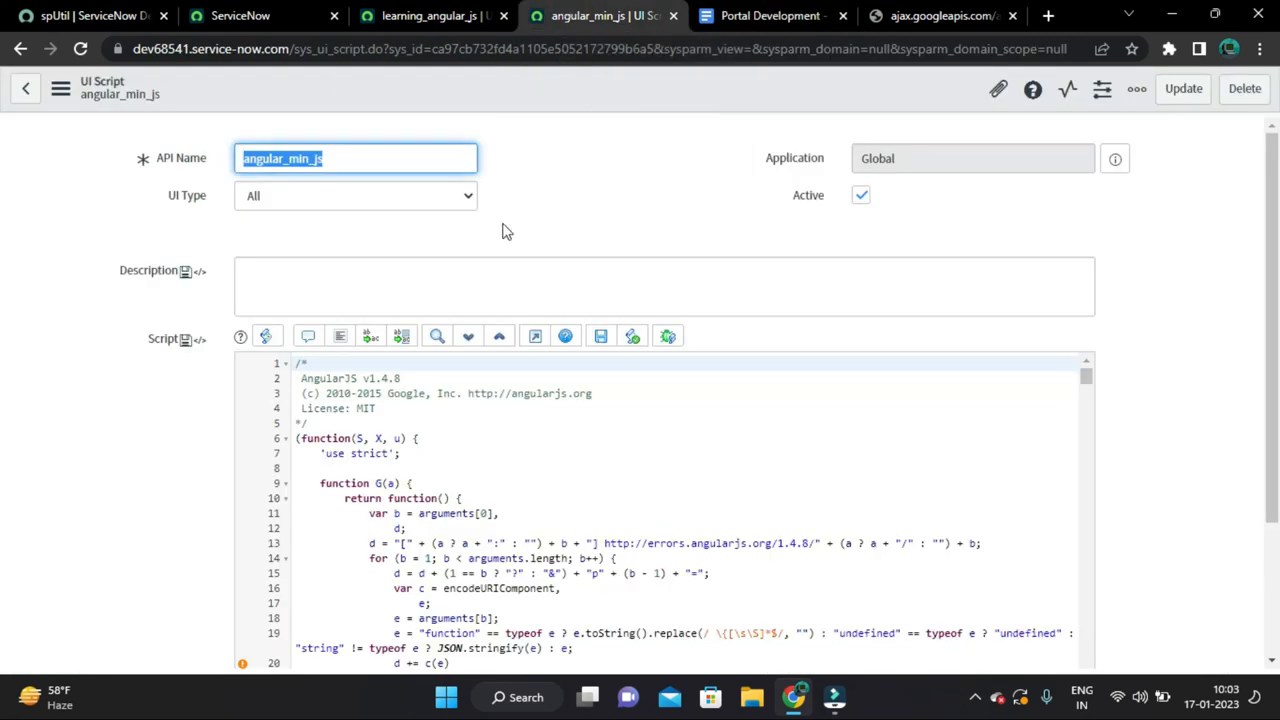
click(430, 16)
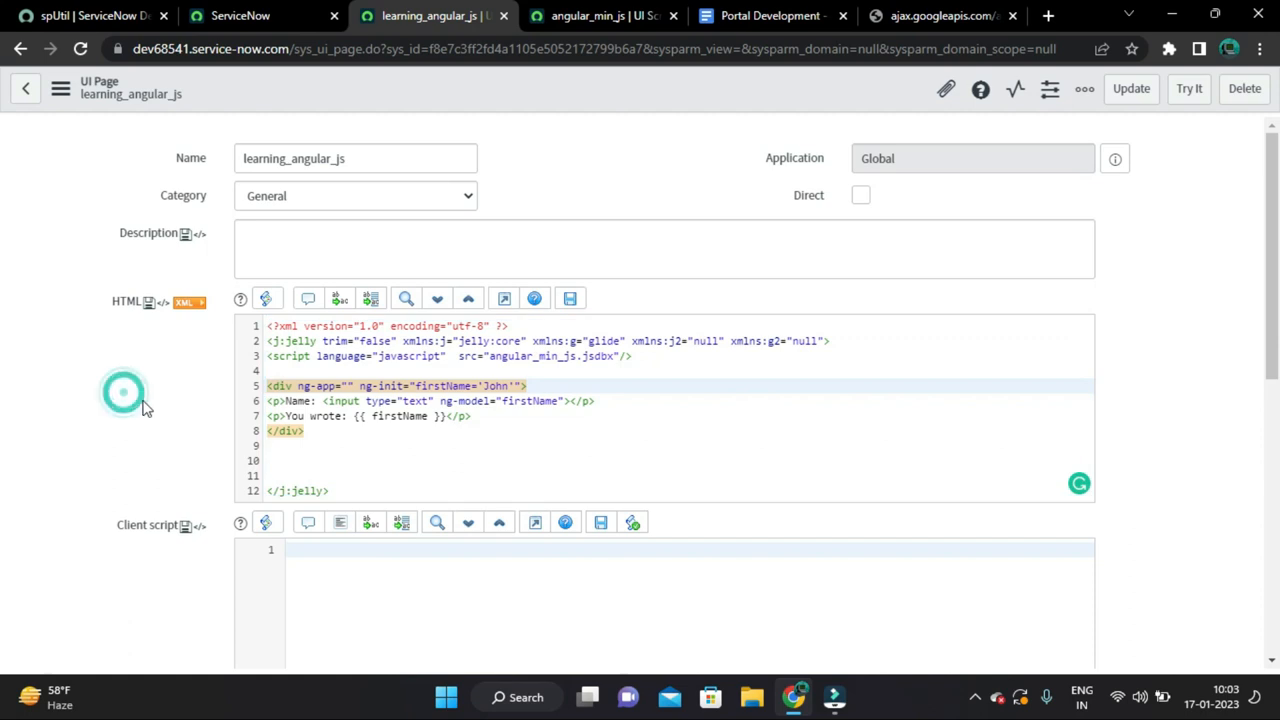
scroll(down, 3)
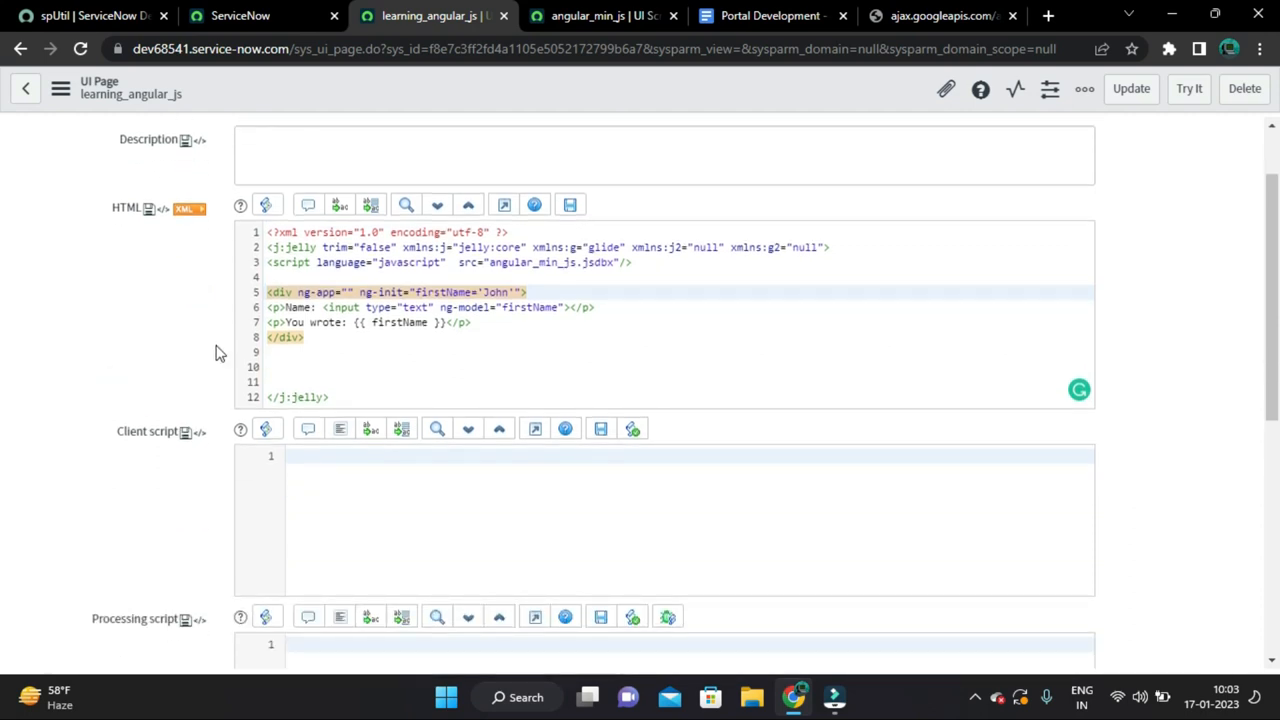
mouse_move(572, 204)
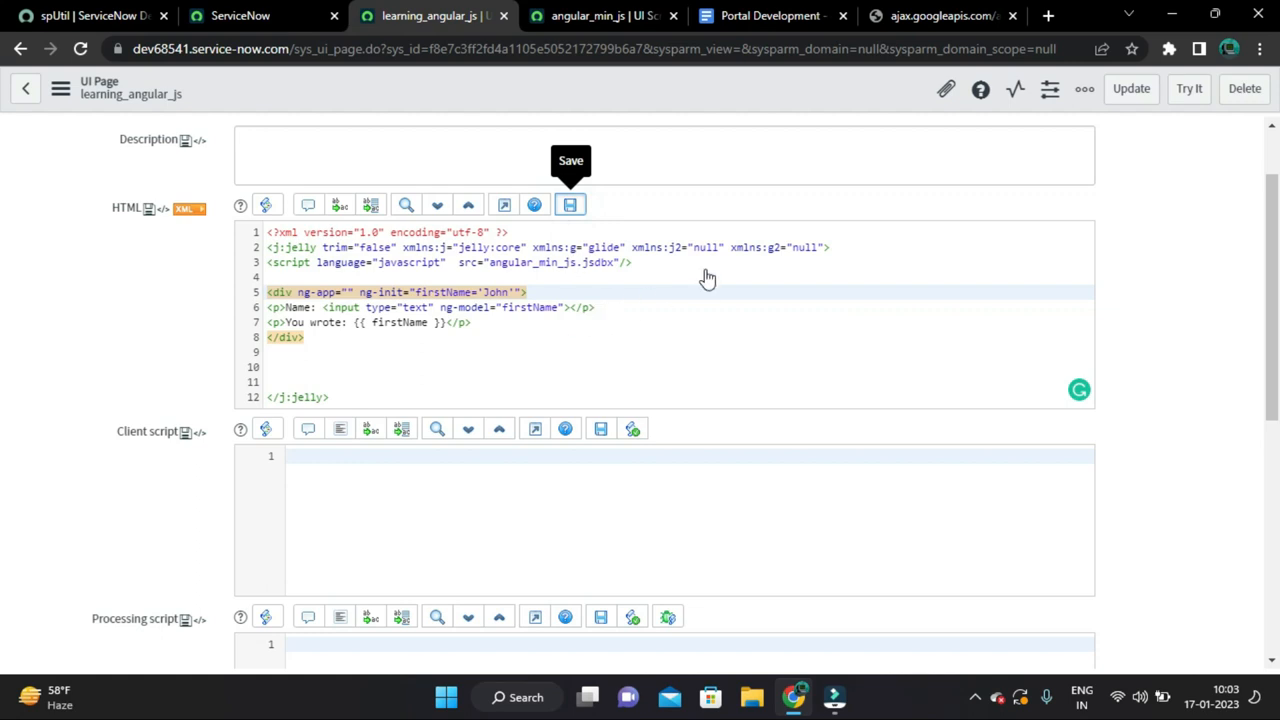
click(570, 204)
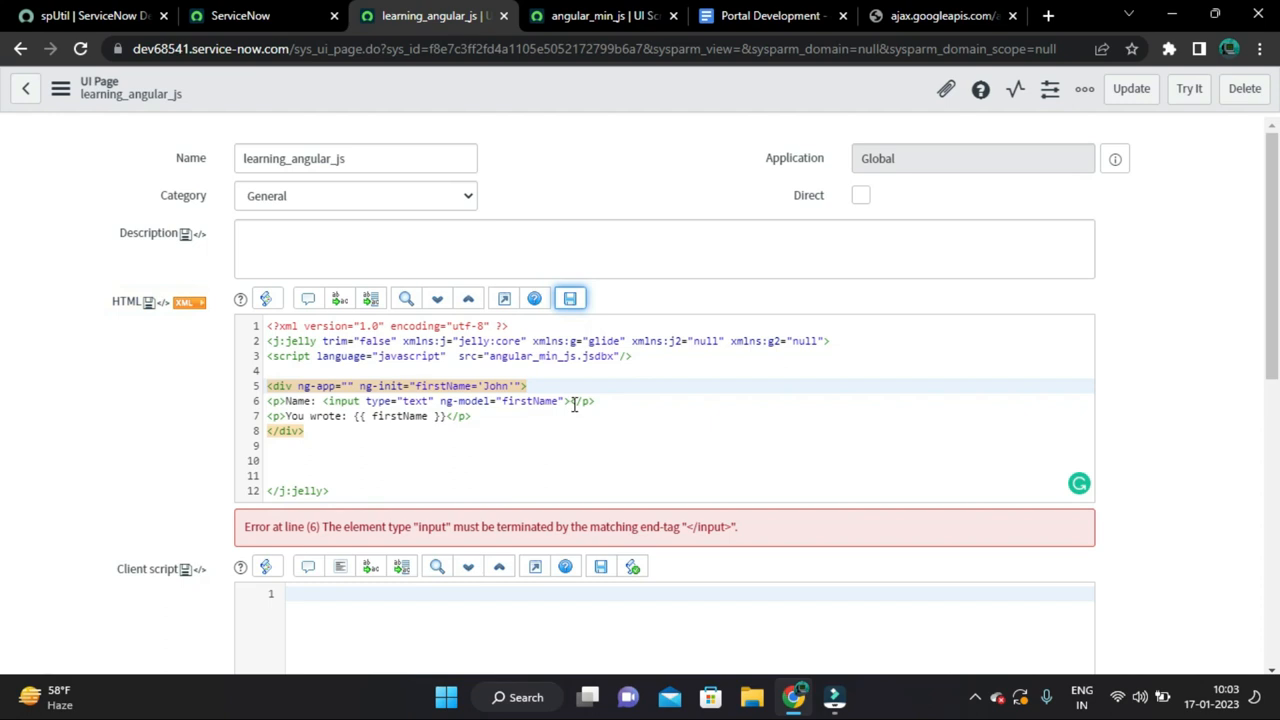
- Self-close the Name input tag with '/>' so the unterminated-tag error clears
click(568, 400)
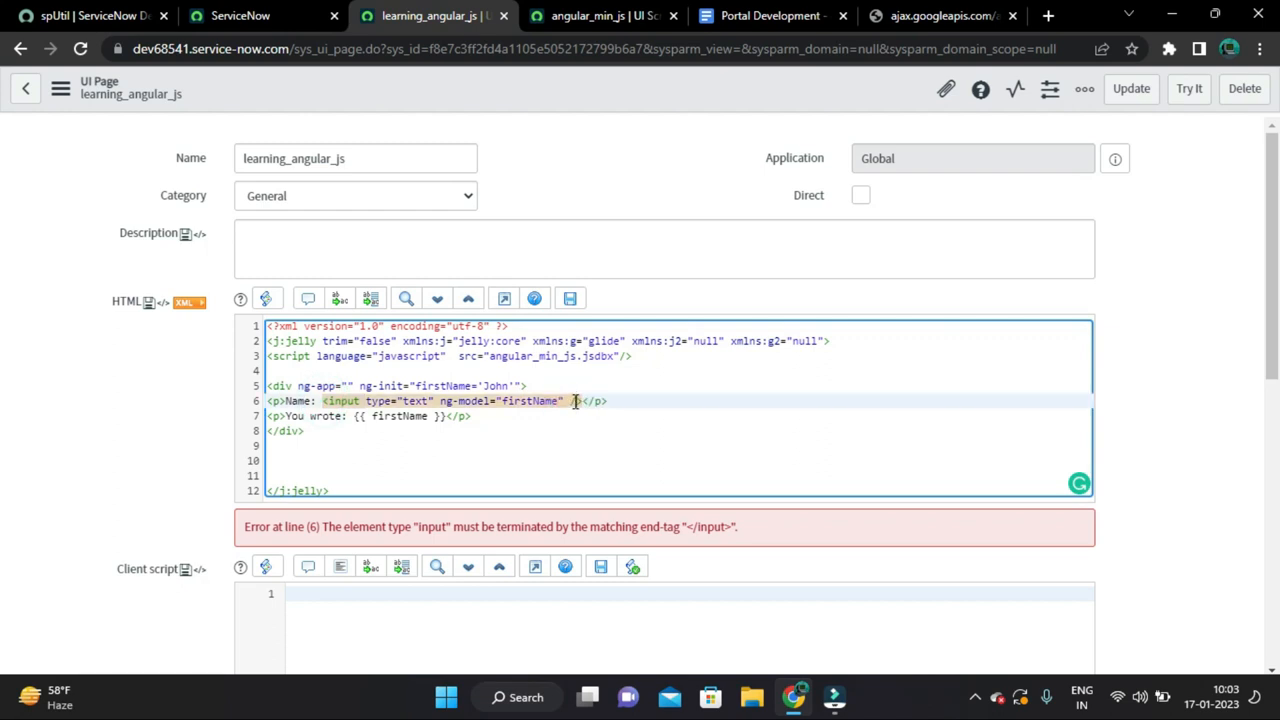
text(/>)
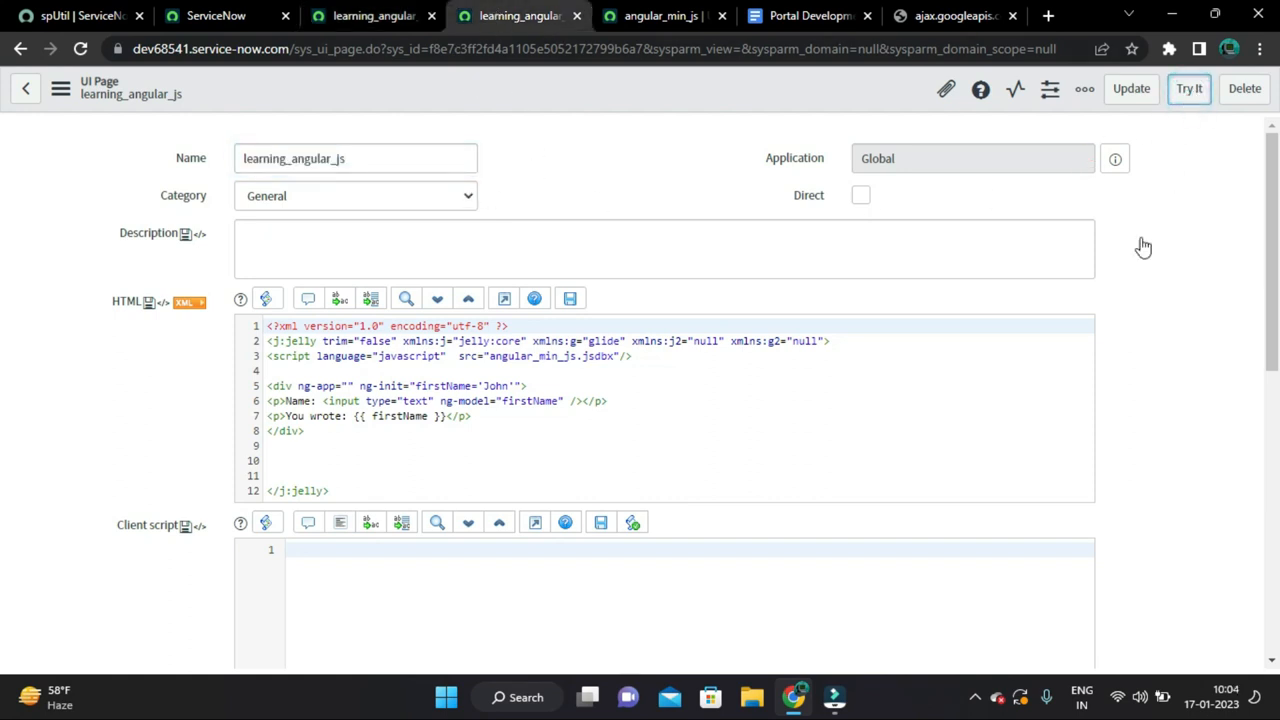
- Launch the rendered learning_angular_js test page via Try It
click(1188, 88)
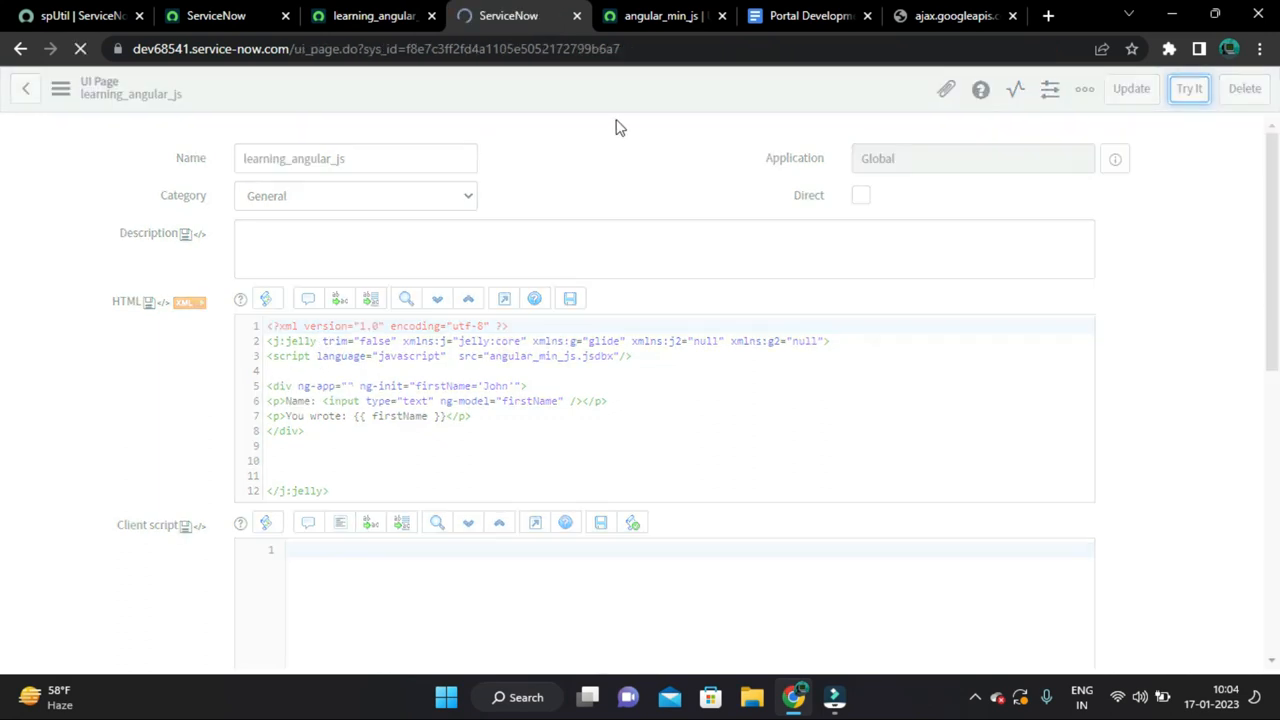
click(1188, 88)
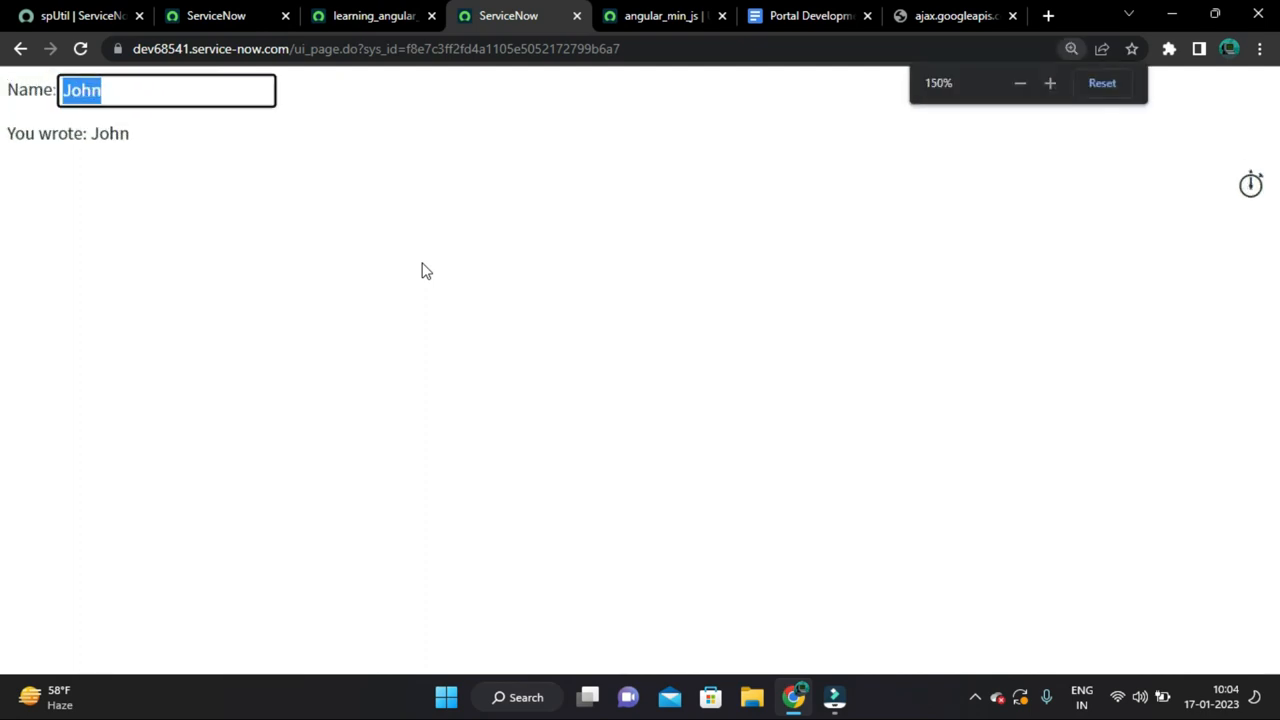
- Enter 'Nikhil', 'angula', then clear and enter 'angul' in Name, confirming 'You wrote' echoes each
click(118, 92)
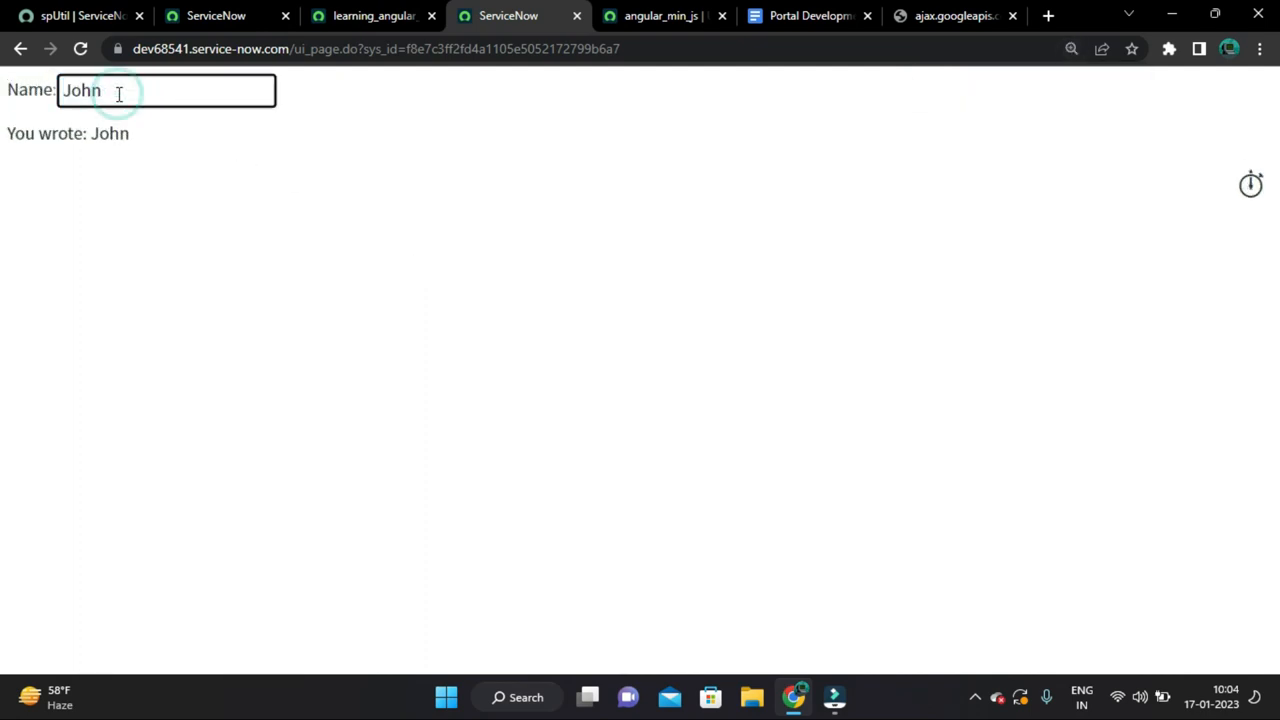
text(Ni)
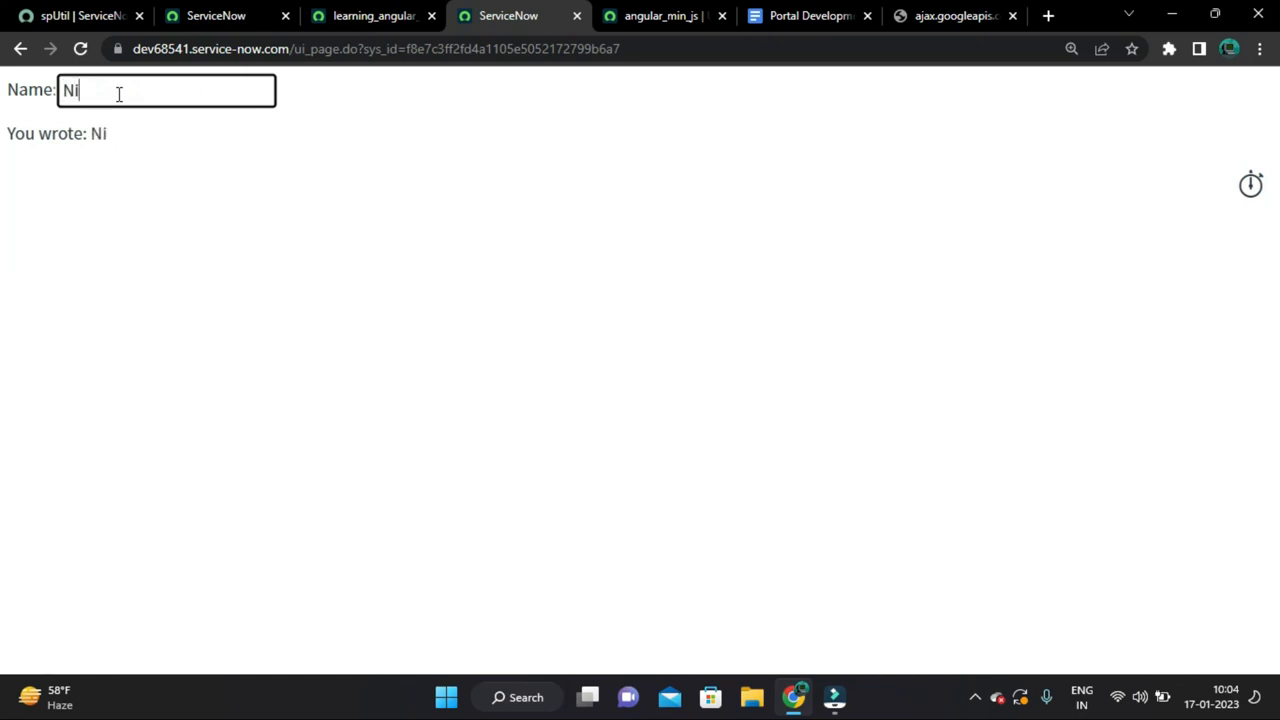
text(khil)
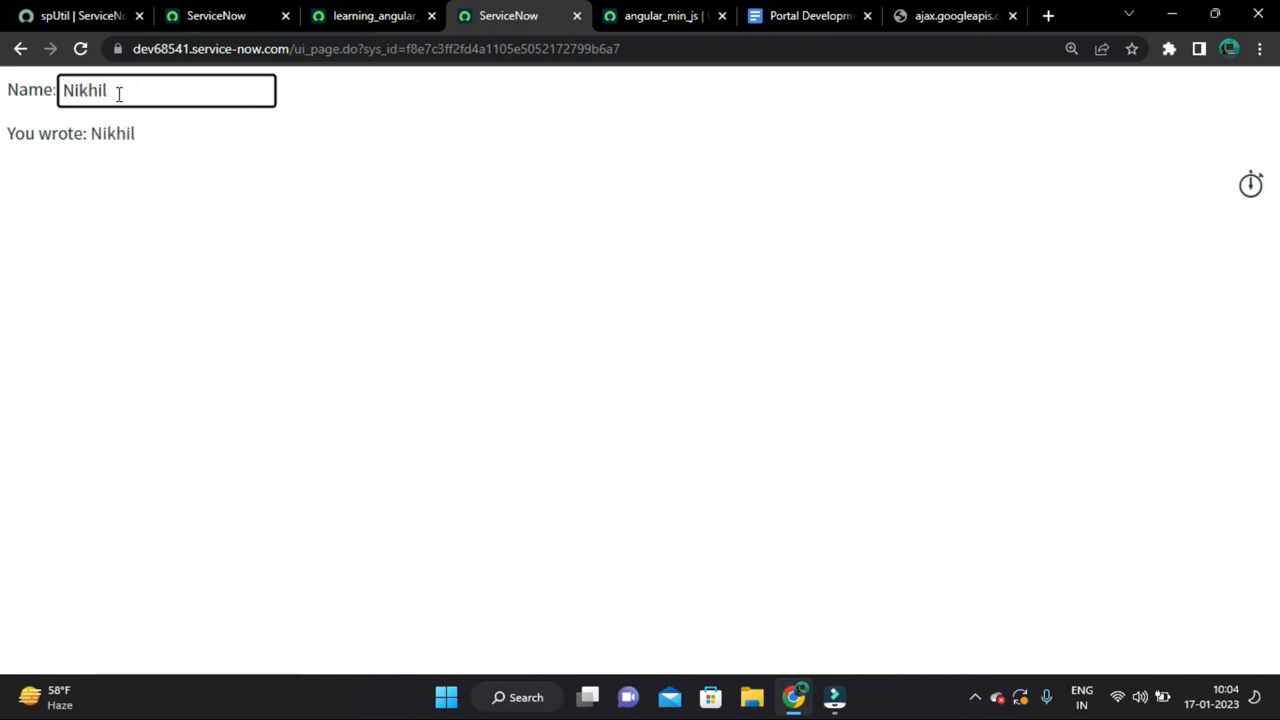
text(angula)
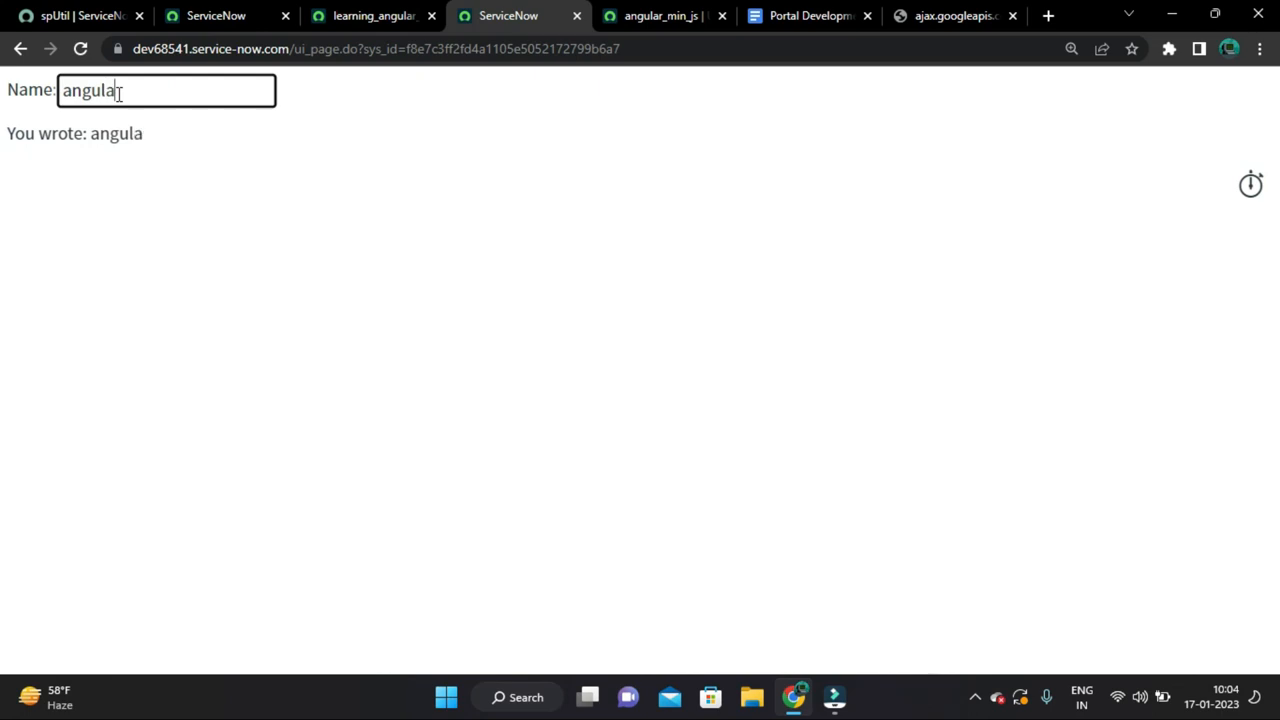
key(ctrl+a)
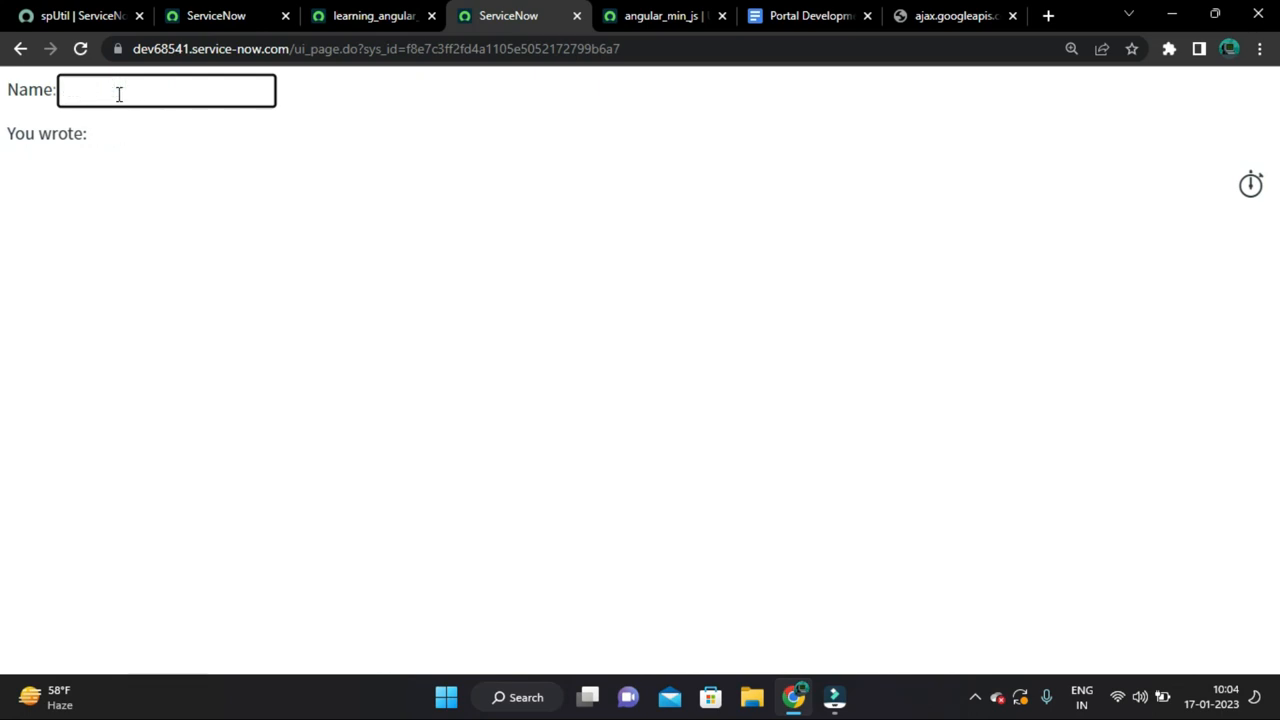
text(angul)
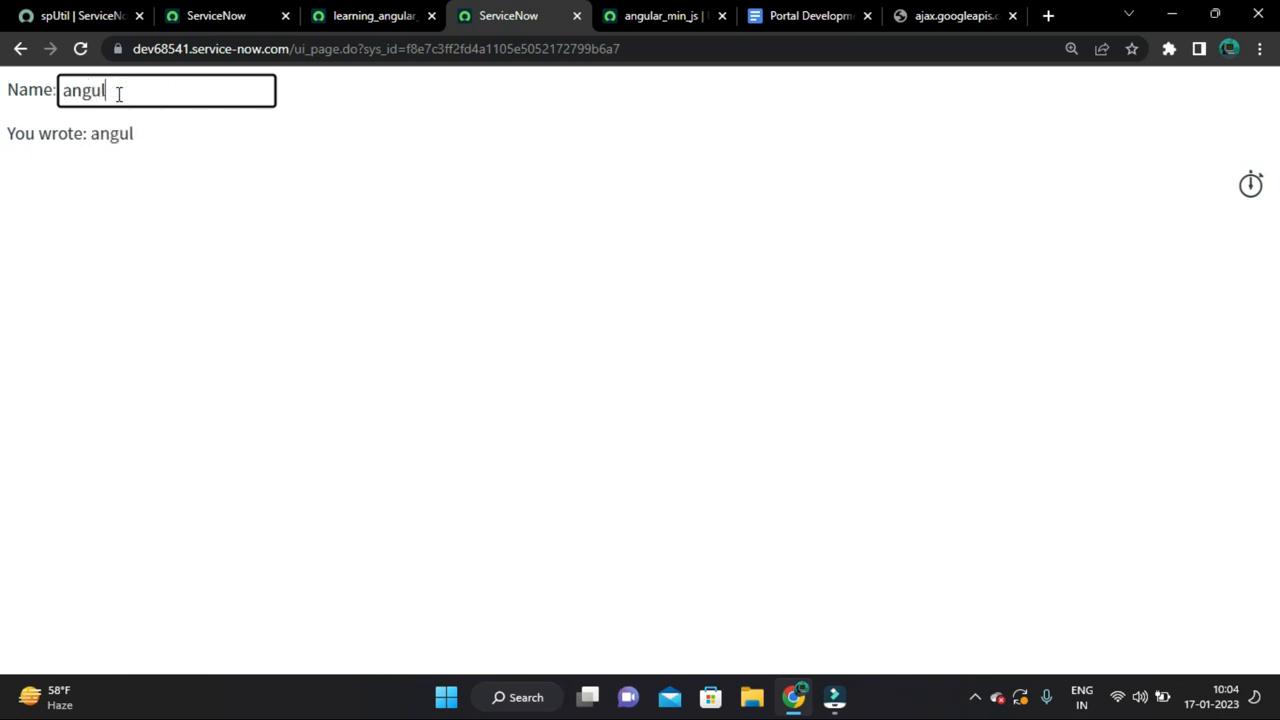